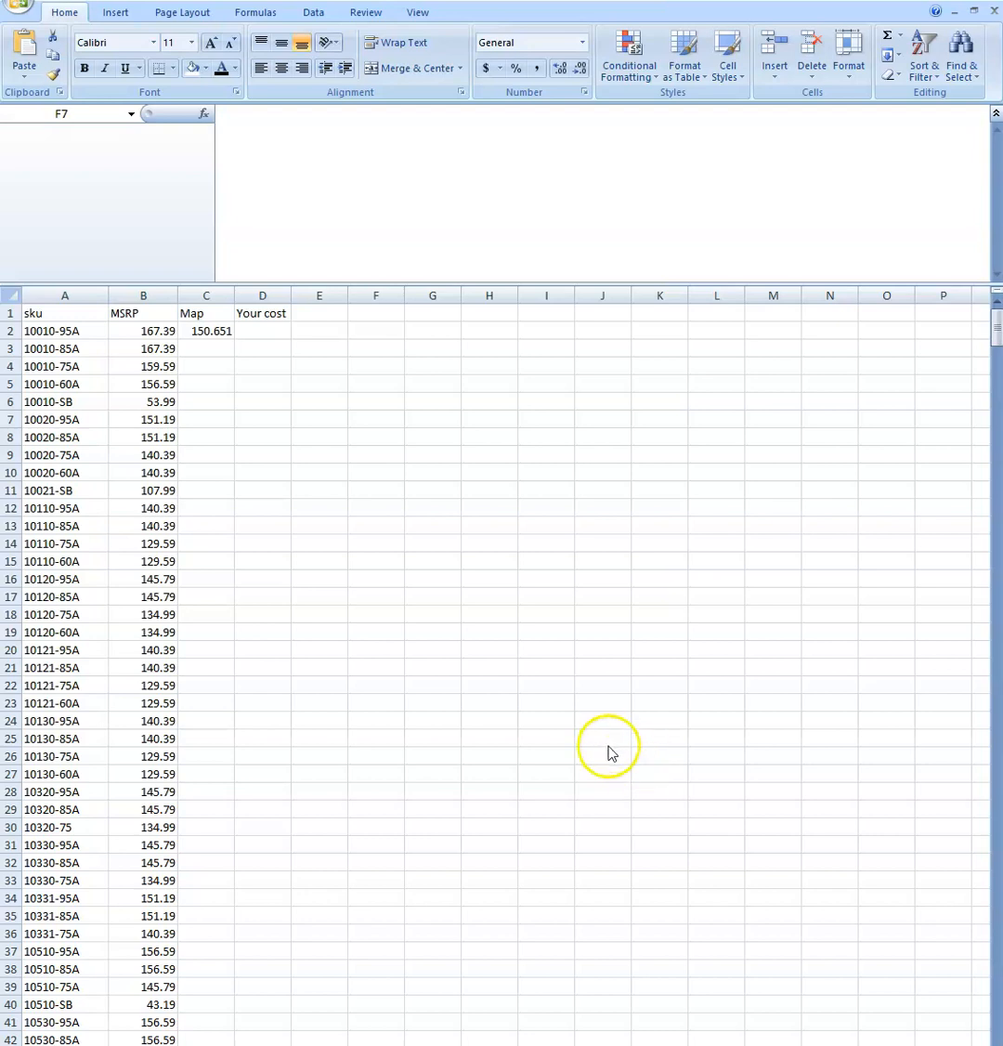
{"action": "mouse_move", "coordinate": [599, 758]}
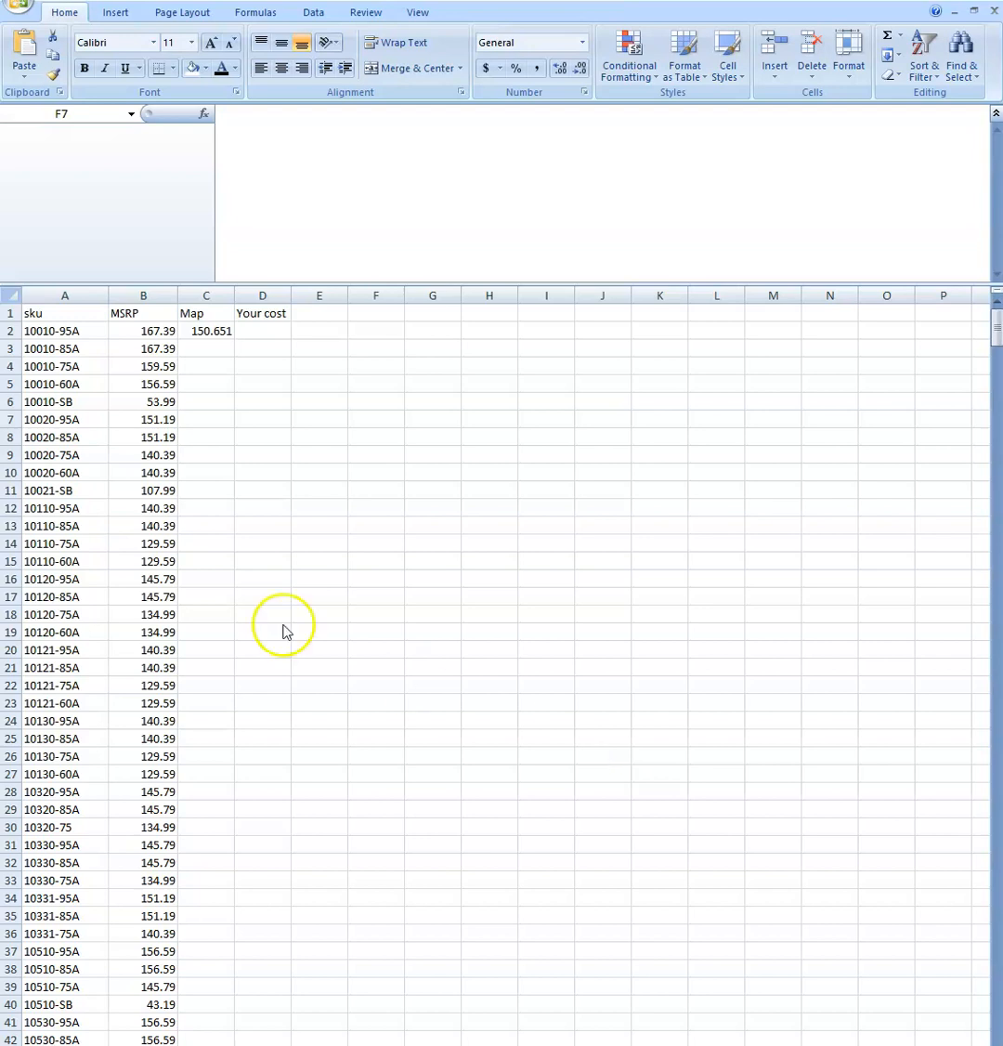
Inspect the first MSRP and Your cost cells, then clear the old =B2*0.9 formula from C2.
{"action": "left_click", "coordinate": [143, 331]}
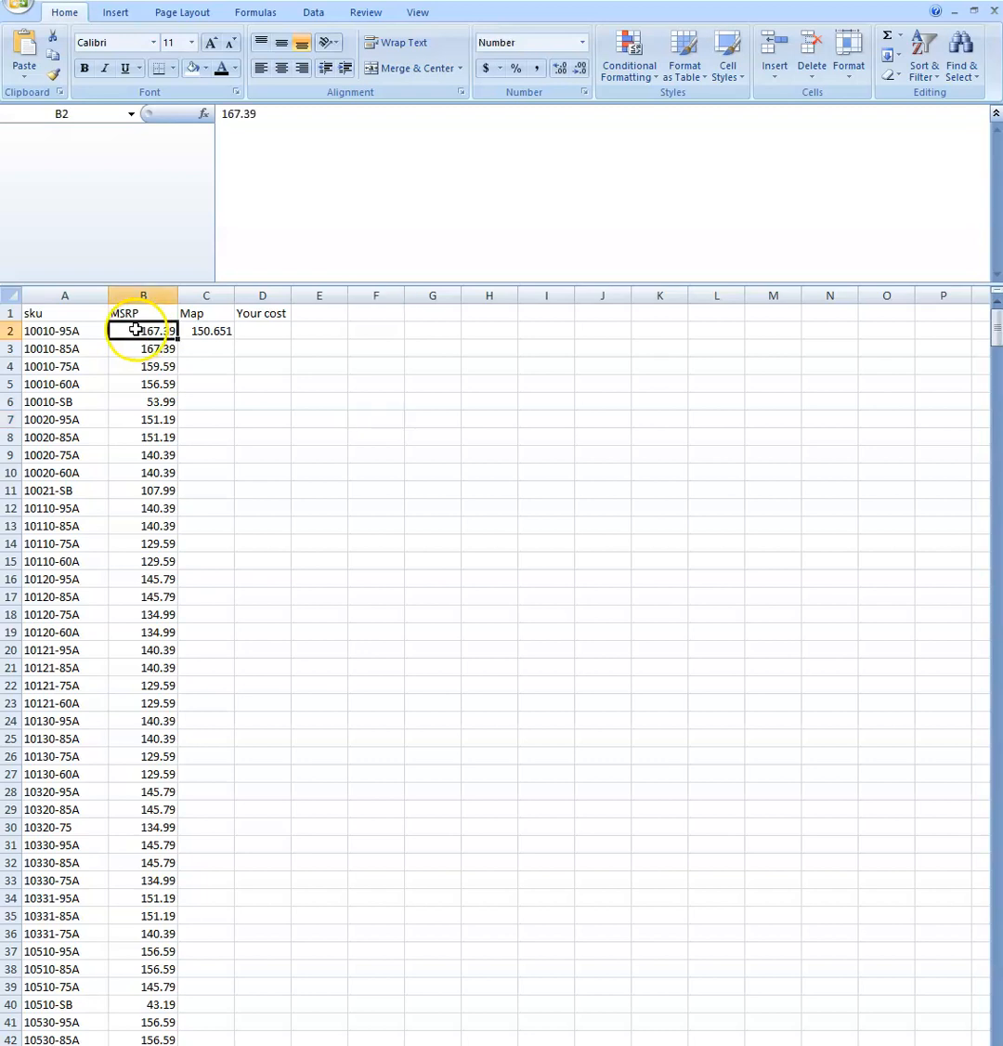
{"action": "mouse_move", "coordinate": [212, 328]}
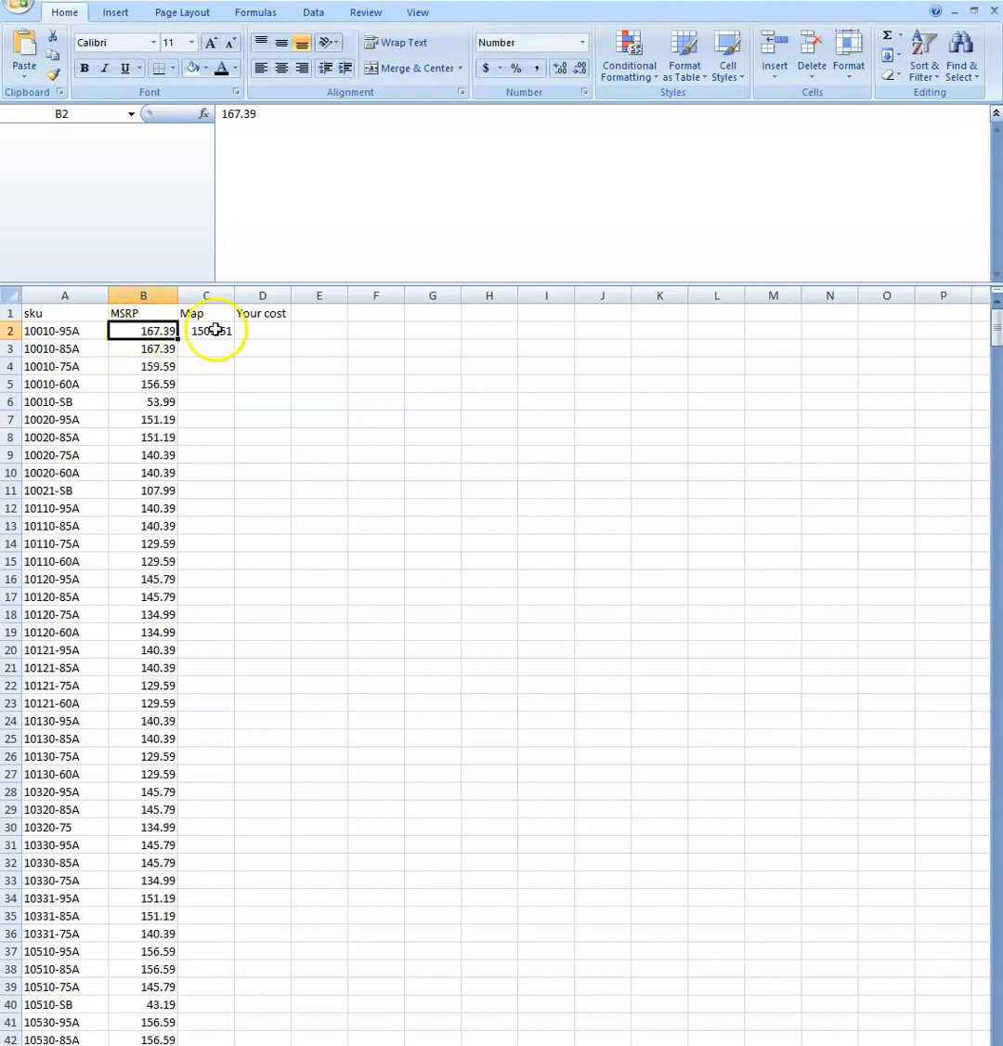
{"action": "left_click", "coordinate": [262, 330]}
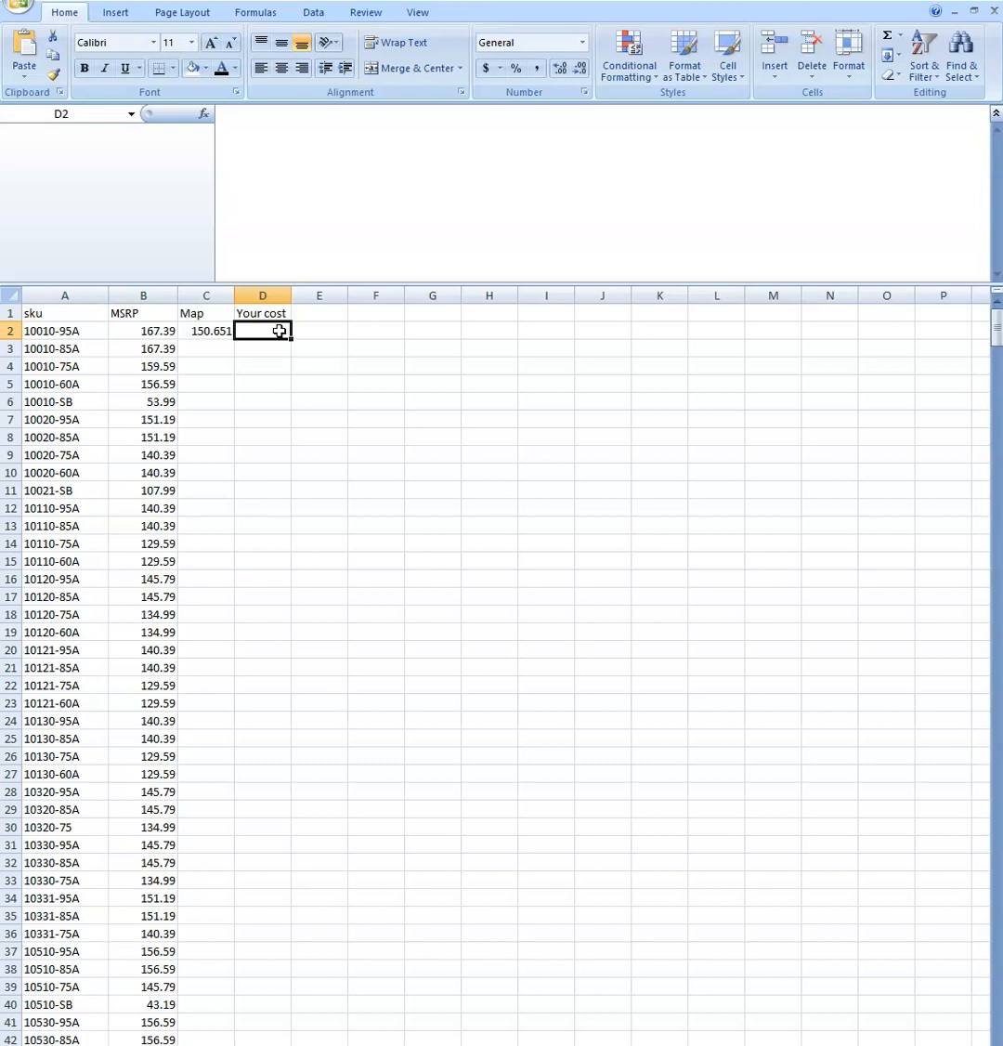
{"action": "mouse_move", "coordinate": [126, 338]}
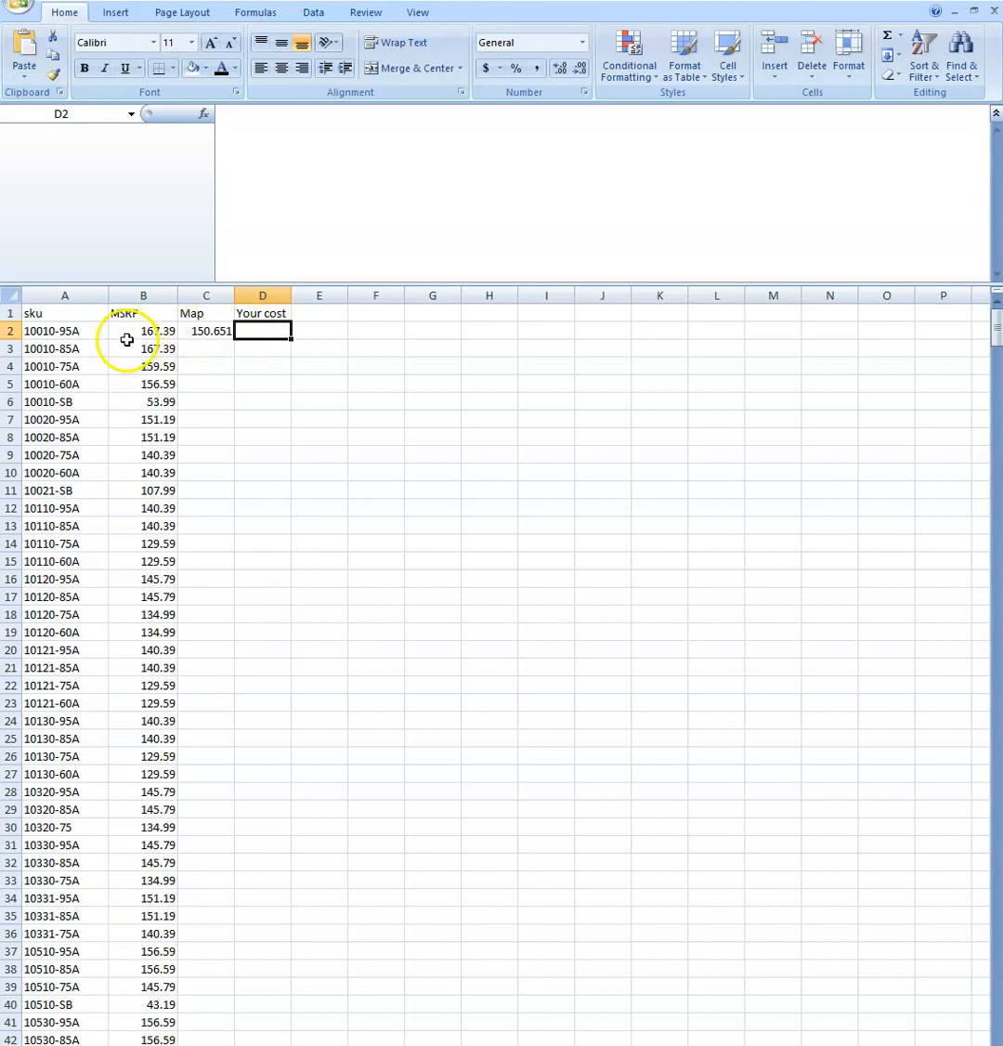
{"action": "left_click", "coordinate": [143, 331]}
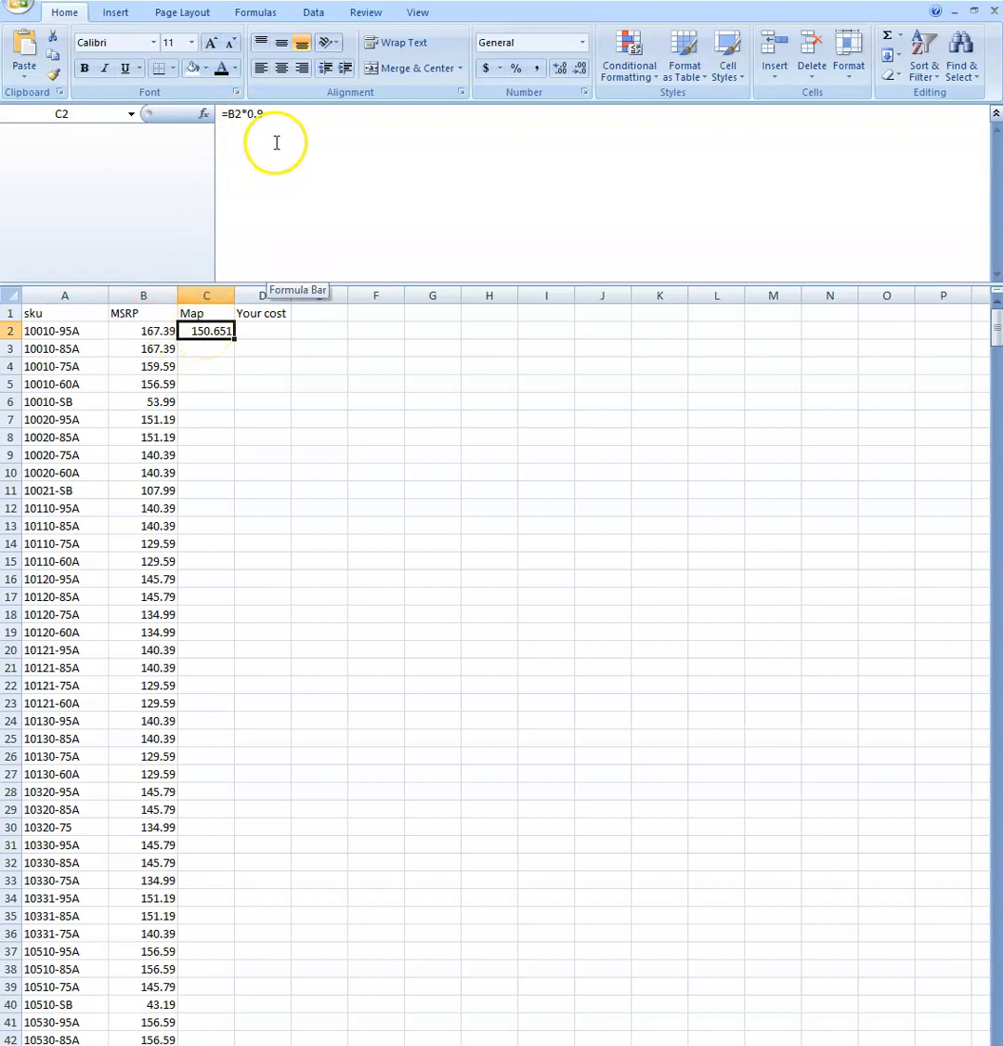
{"action": "double_click", "coordinate": [205, 331]}
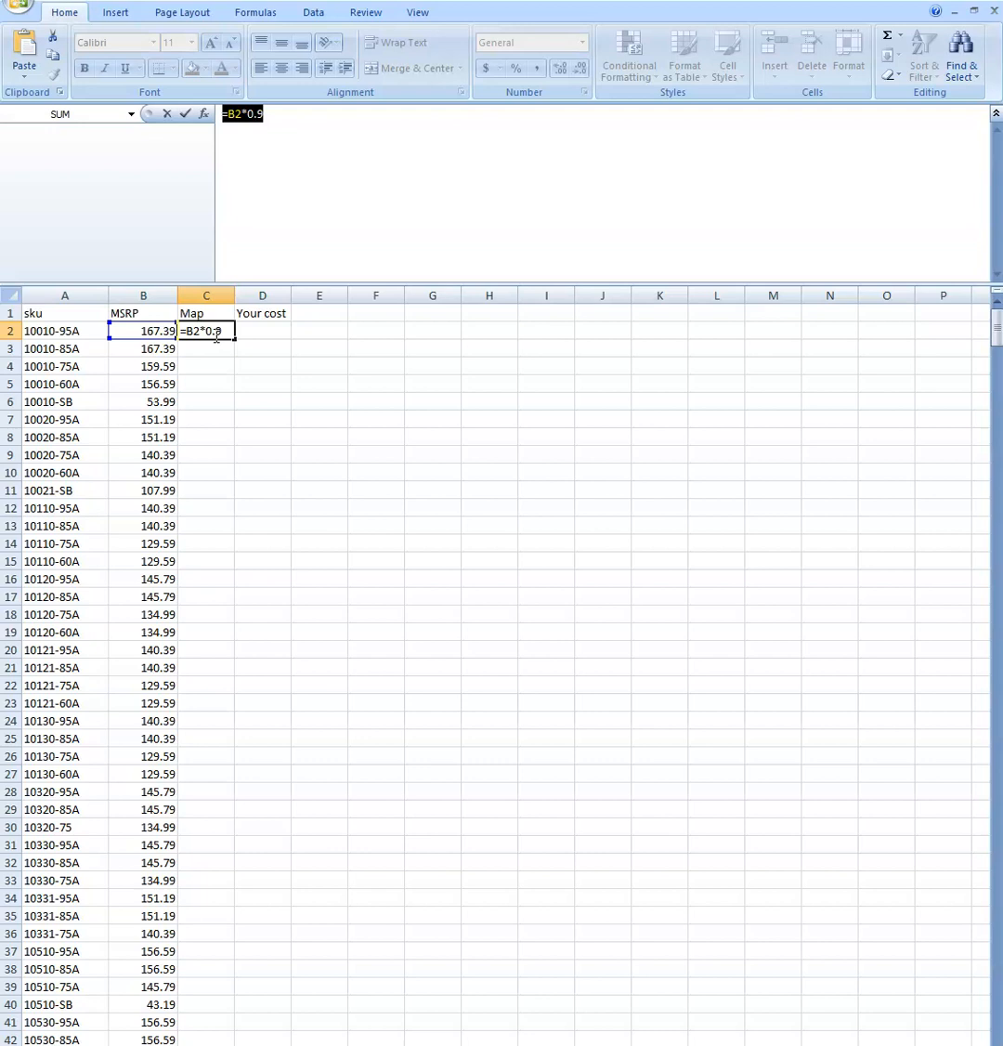
{"action": "mouse_move", "coordinate": [523, 232]}
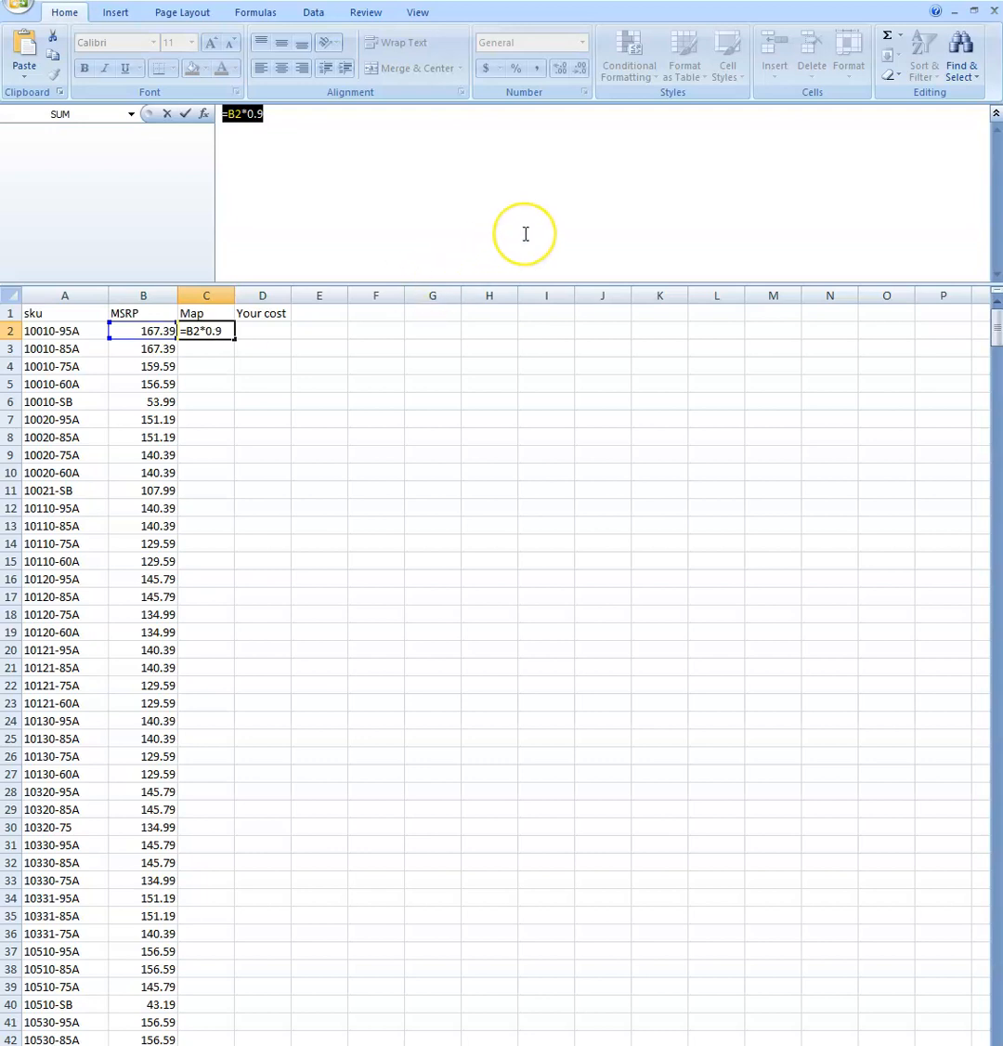
{"action": "mouse_move", "coordinate": [524, 232]}
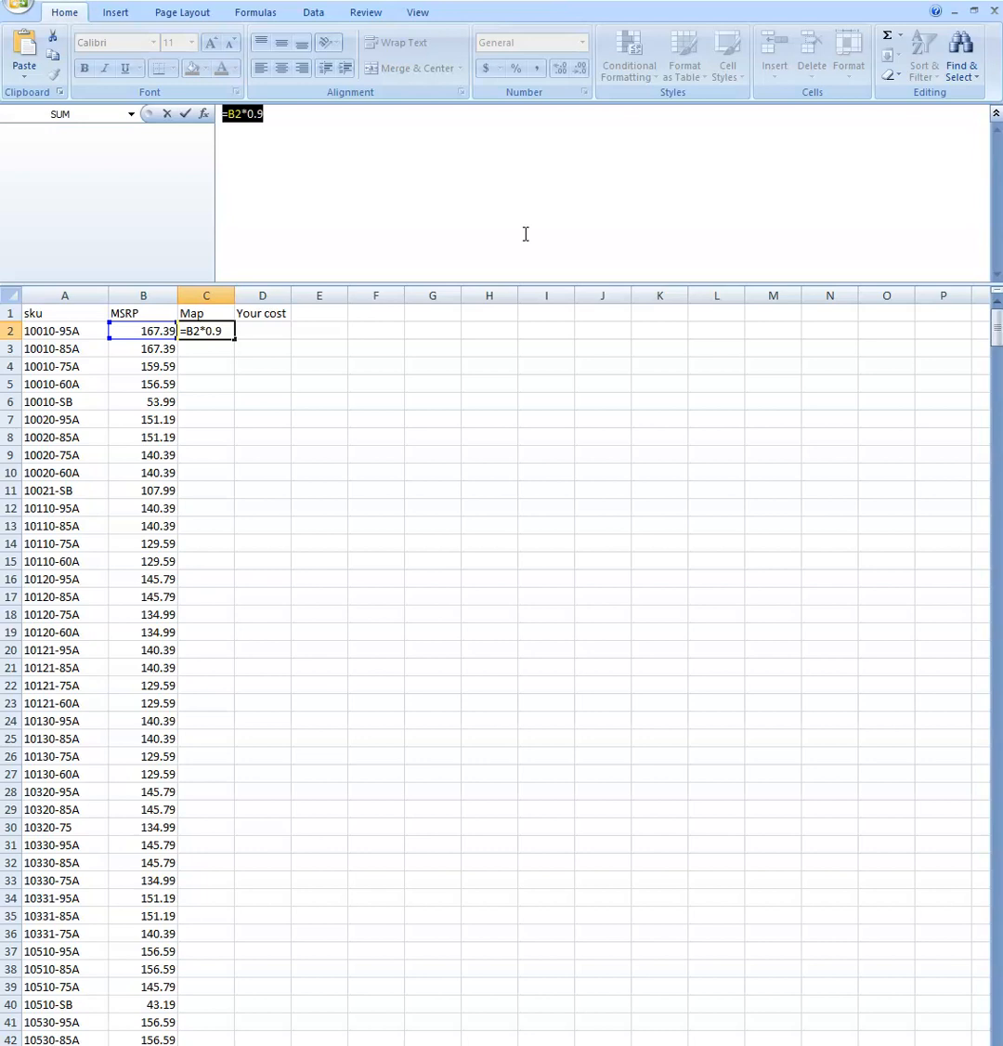
{"action": "mouse_move", "coordinate": [219, 342]}
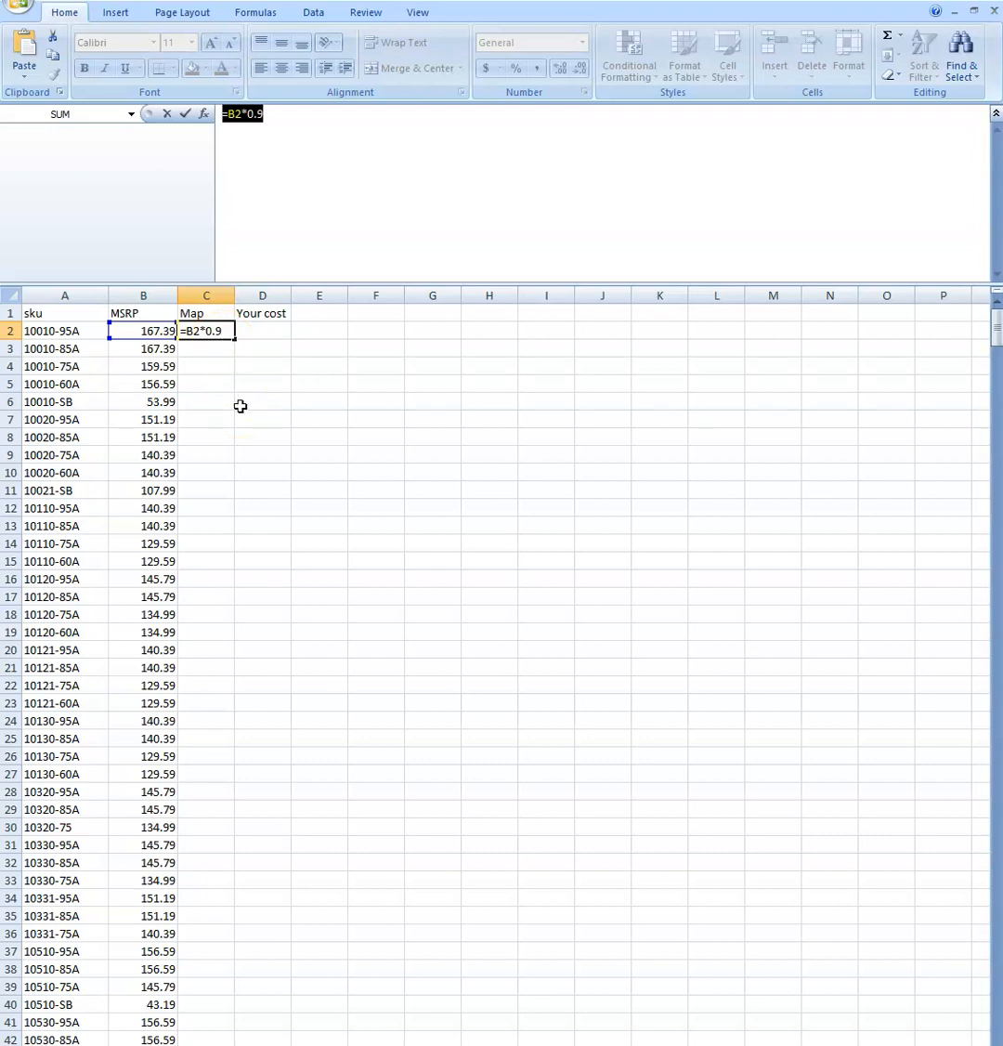
{"action": "left_click", "coordinate": [262, 331]}
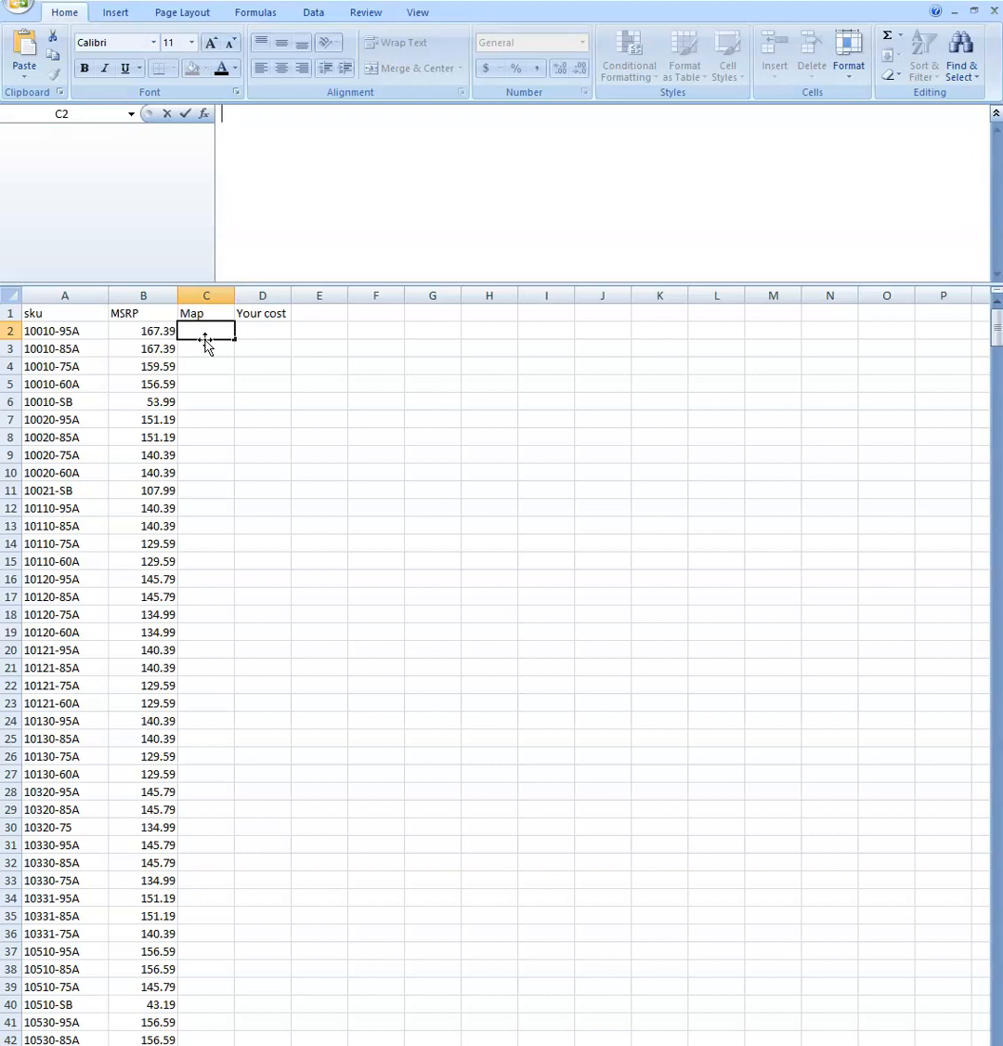
Enter =B2*.85 in C2 so Map shows 142.2815 for the first item.
{"action": "type", "text": "="}
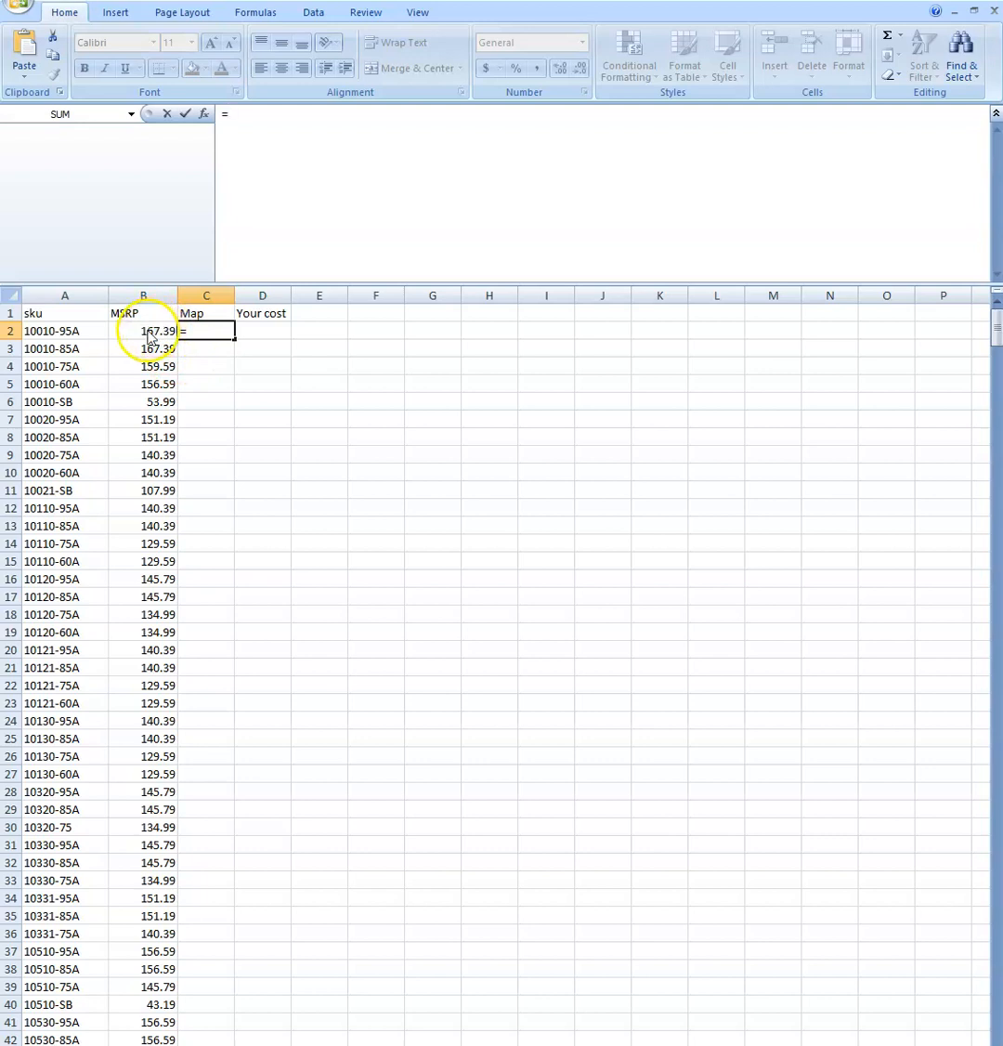
{"action": "left_click", "coordinate": [143, 331]}
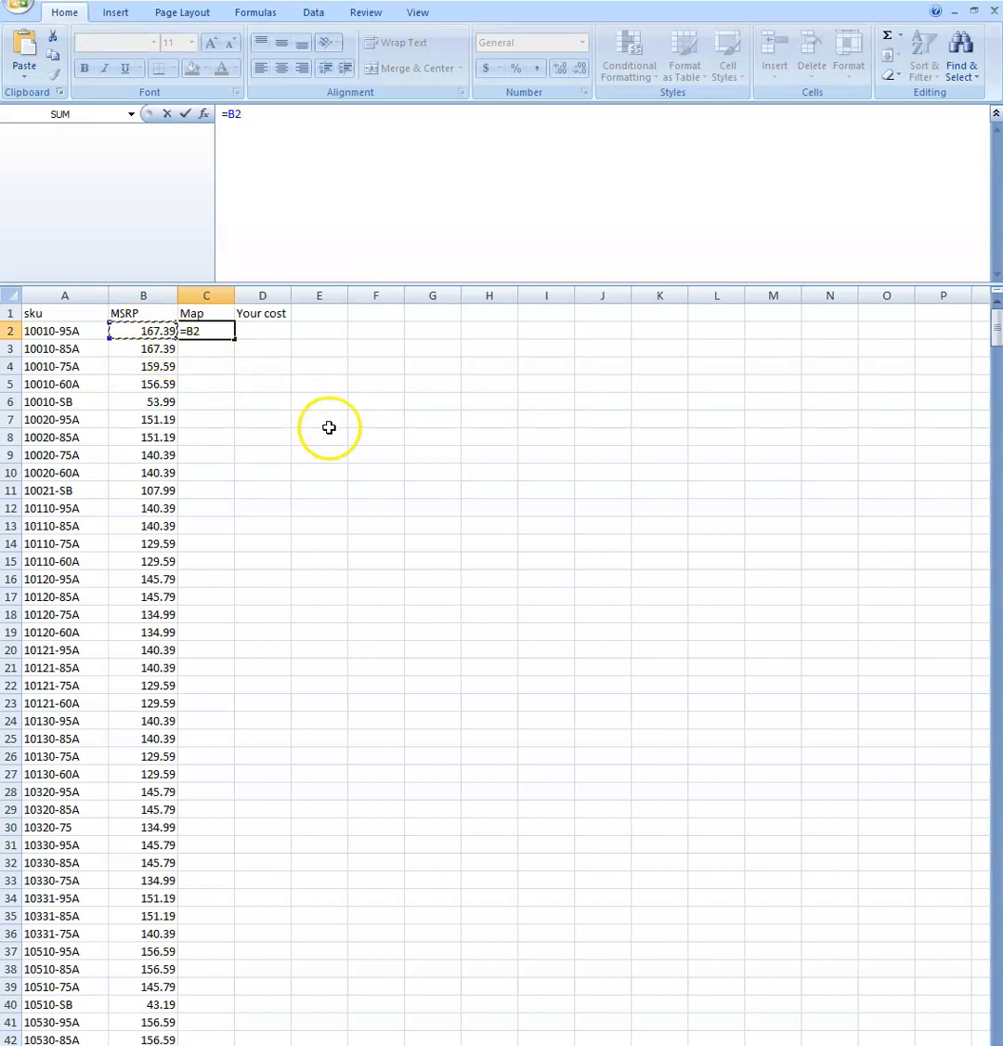
{"action": "type", "text": "*"}
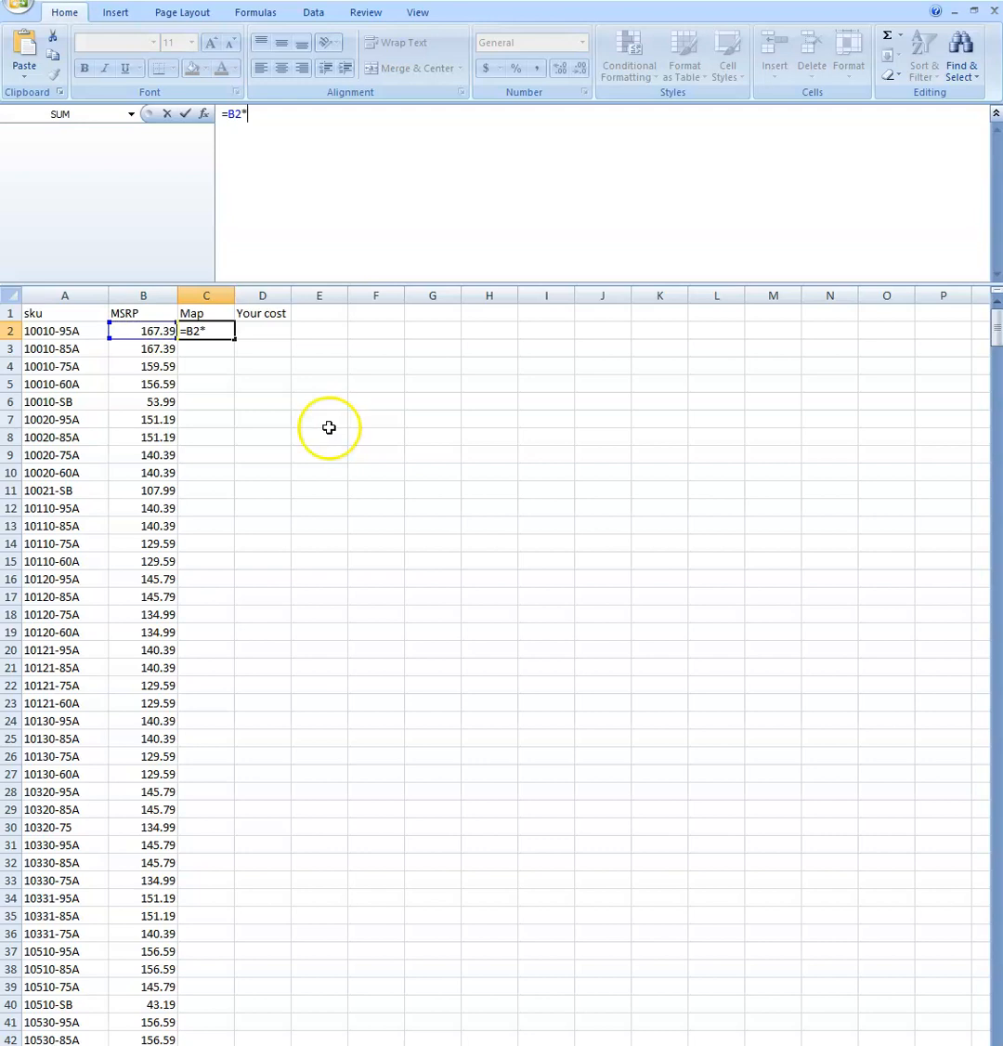
{"action": "mouse_move", "coordinate": [329, 427]}
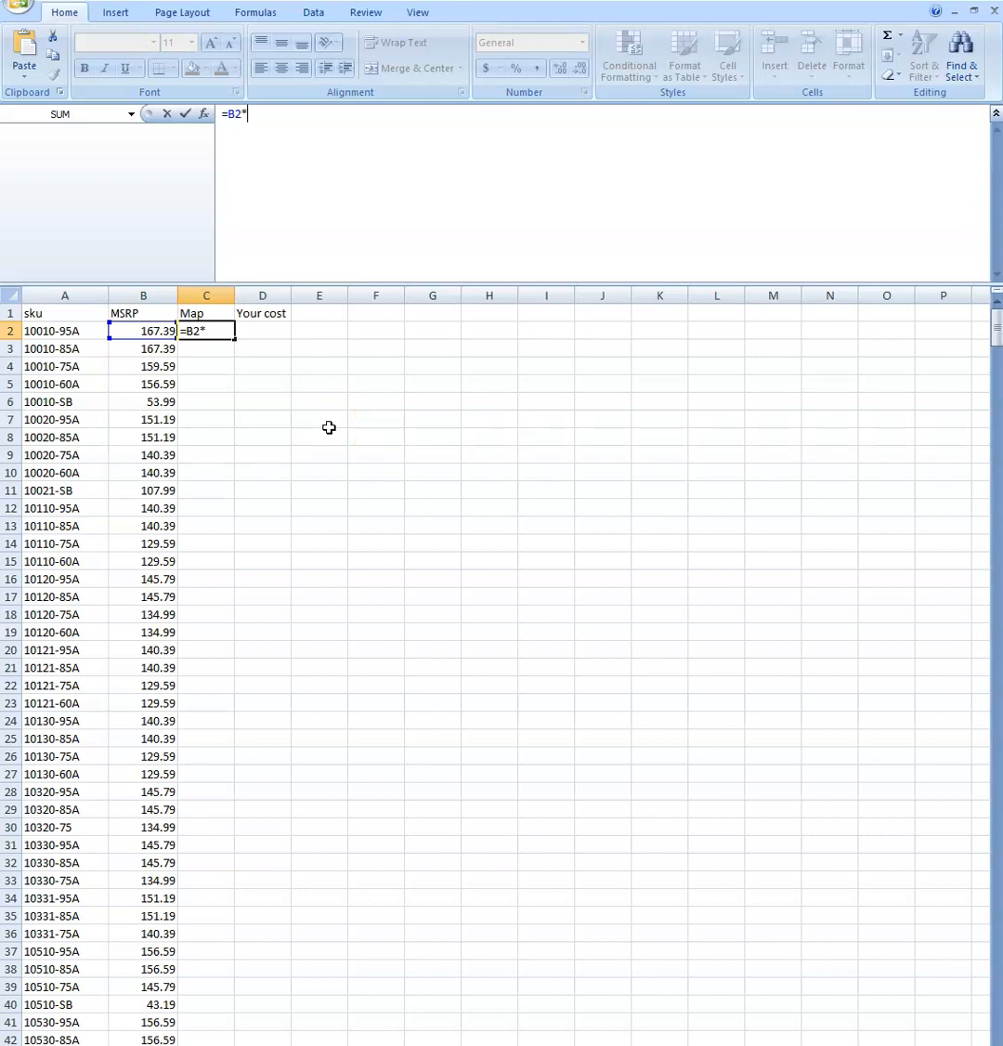
{"action": "type", "text": "."}
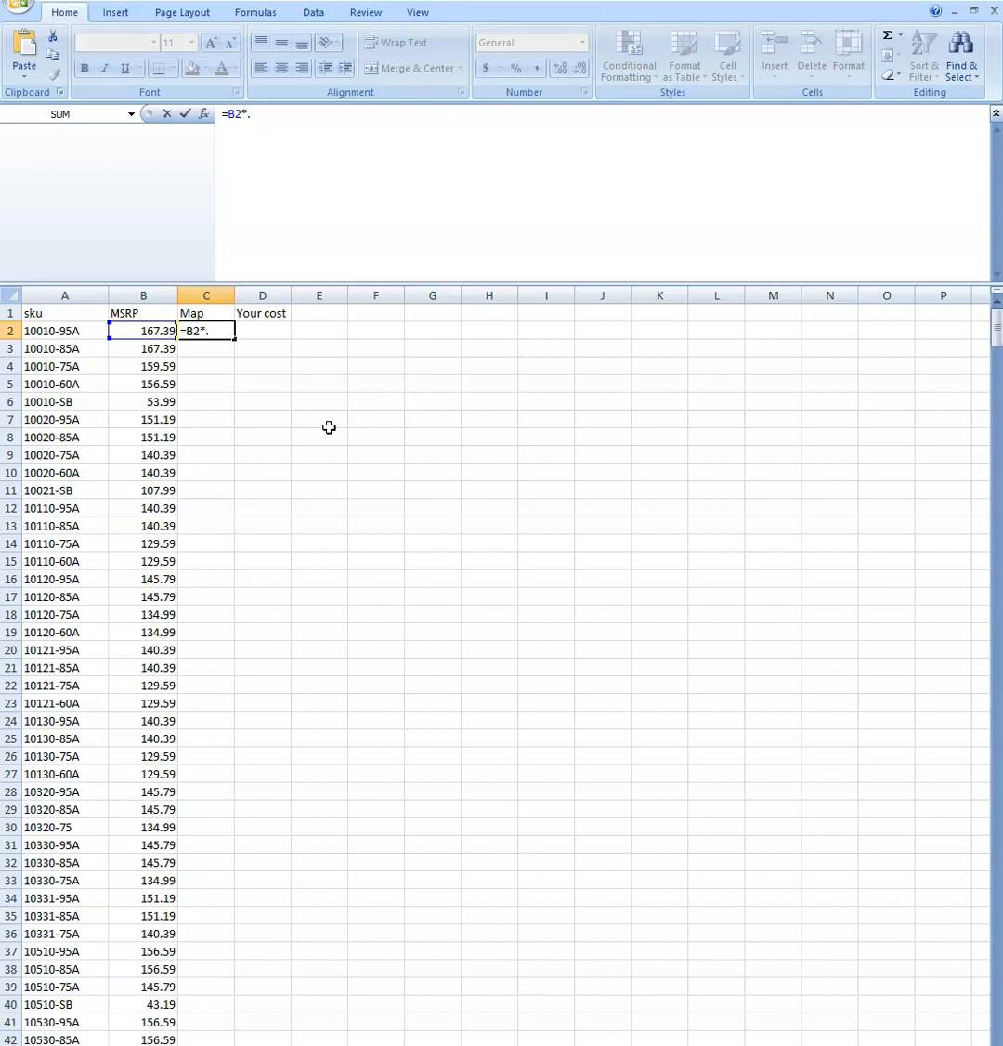
{"action": "type", "text": "85"}
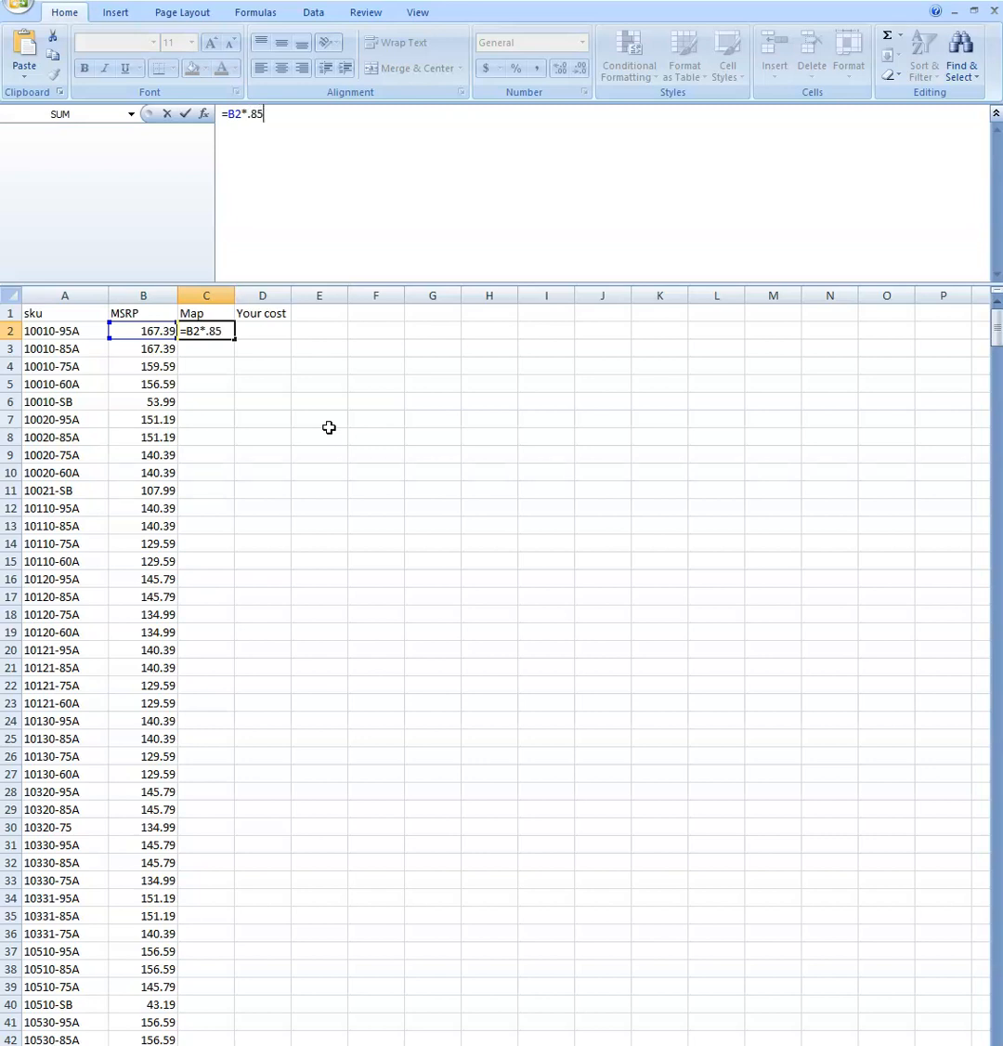
{"action": "mouse_move", "coordinate": [332, 434]}
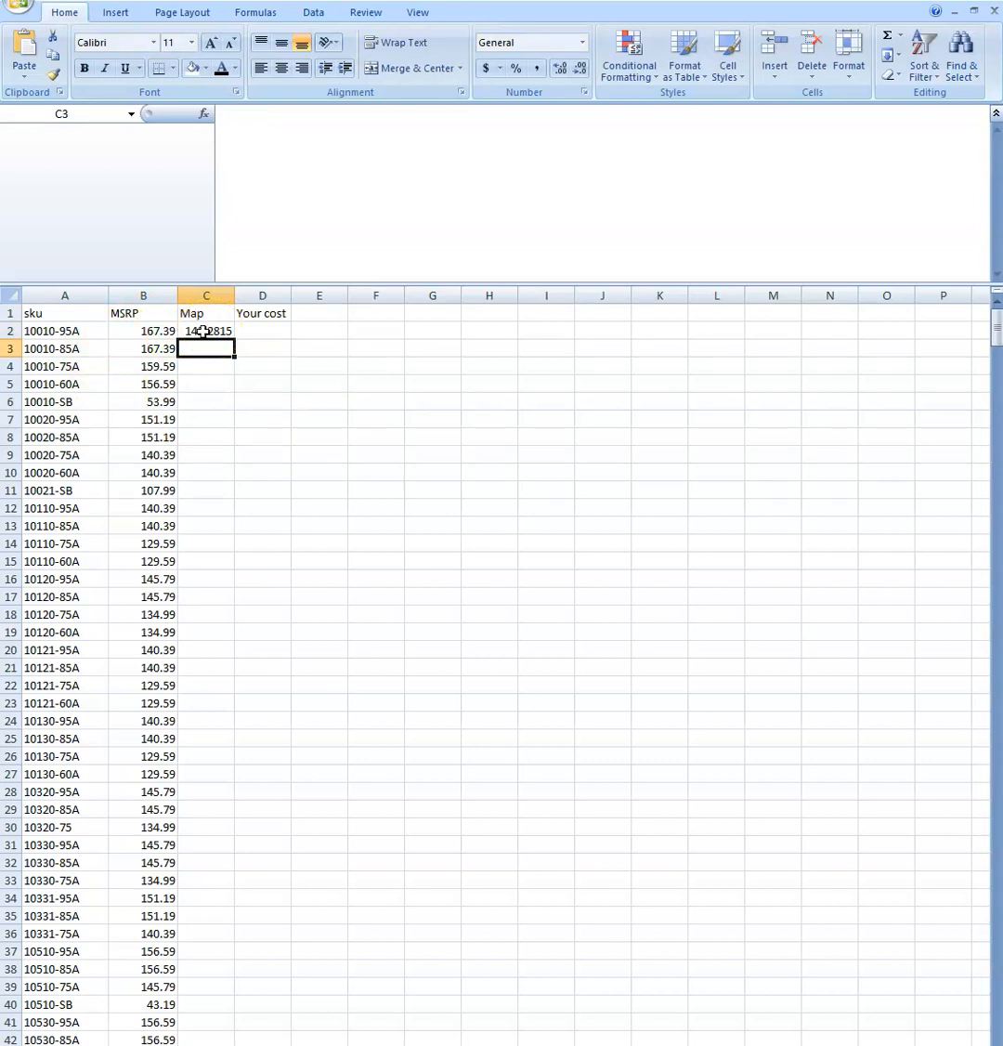
{"action": "left_click", "coordinate": [206, 331]}
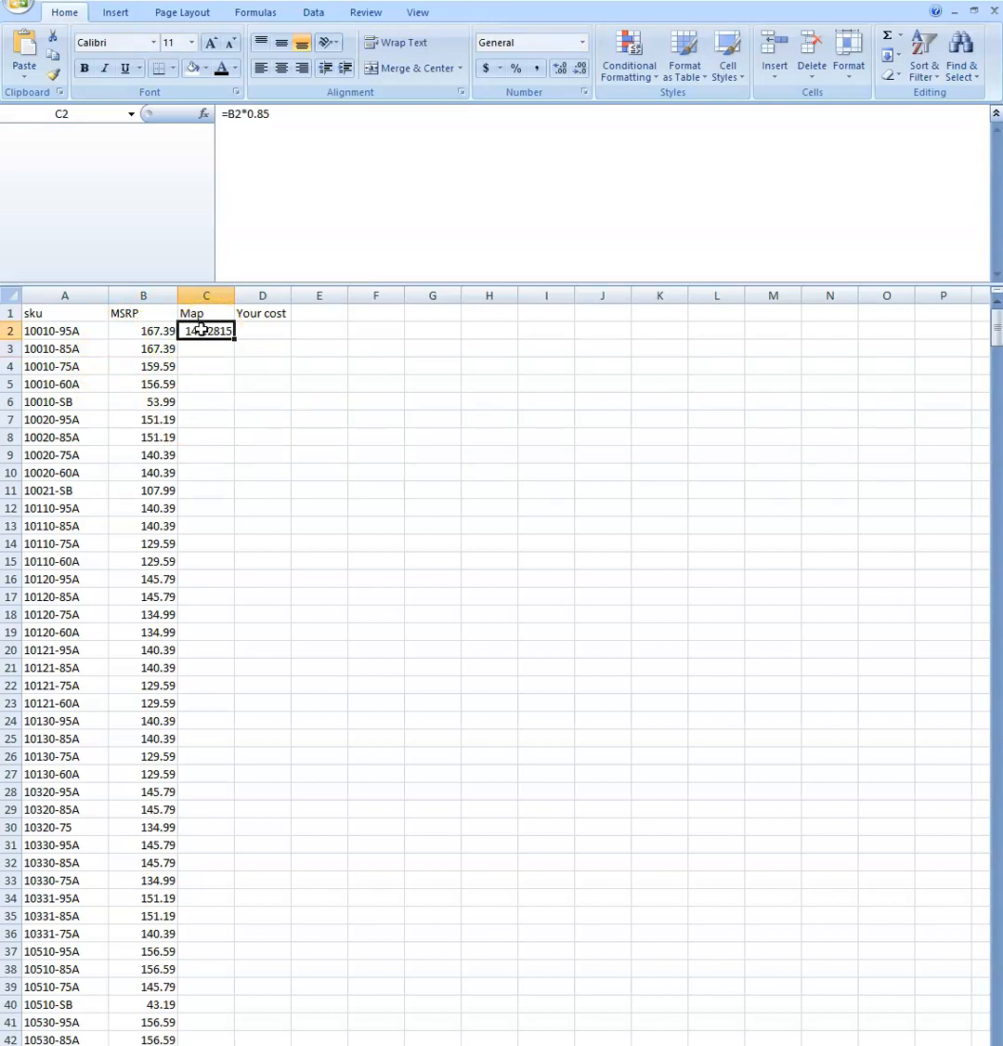
Paste the 0.85 Map formula into C3:C40, giving 36.7115 for the last item.
{"action": "left_click_drag", "start_coordinate": [205, 330], "coordinate": [205, 366]}
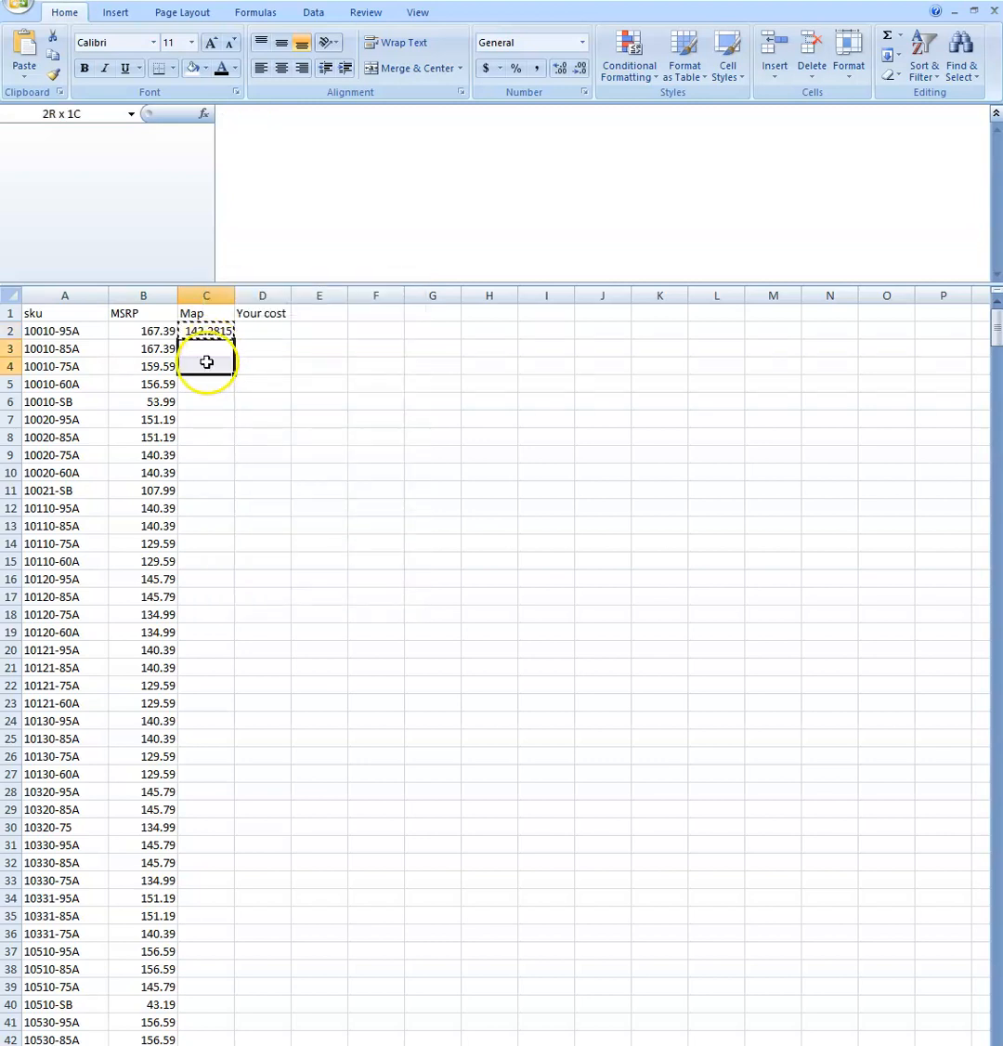
{"action": "left_click_drag", "start_coordinate": [205, 362], "coordinate": [204, 999]}
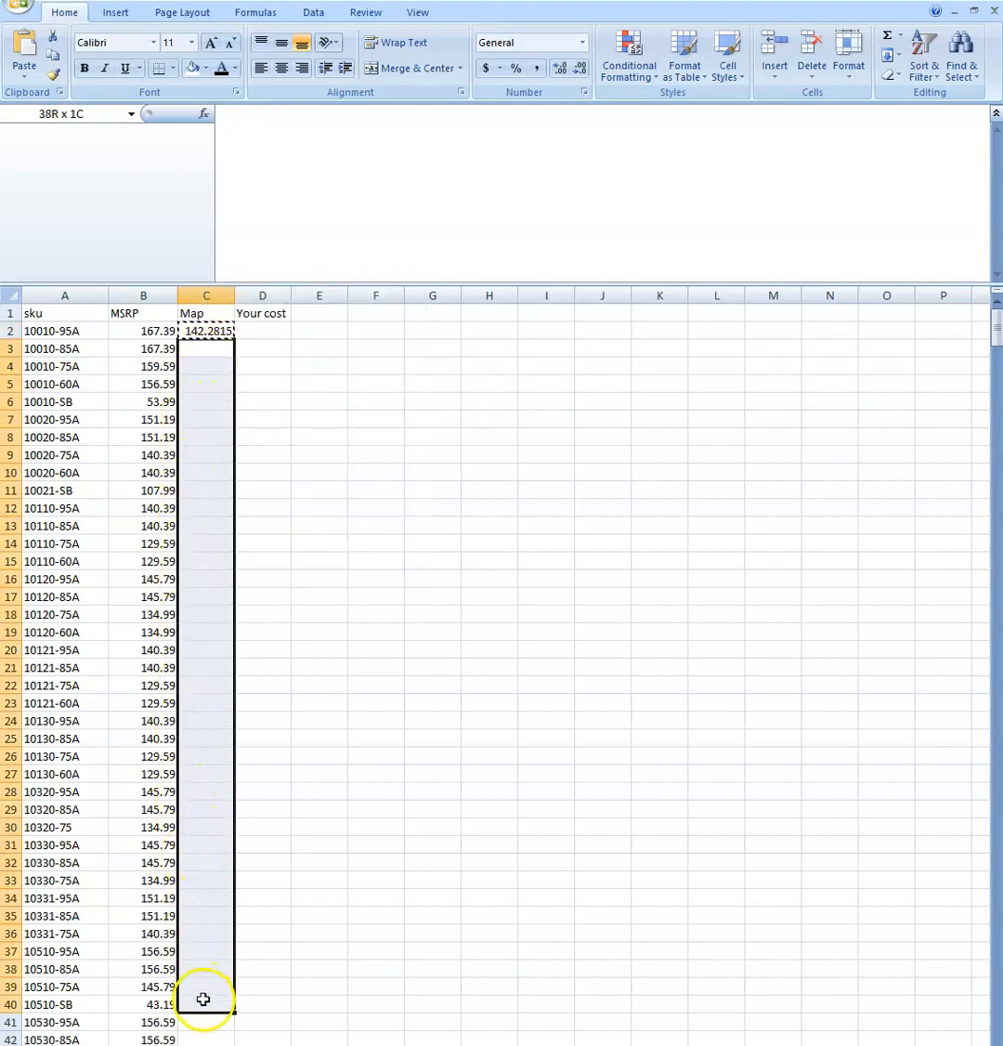
{"action": "right_click", "coordinate": [202, 999]}
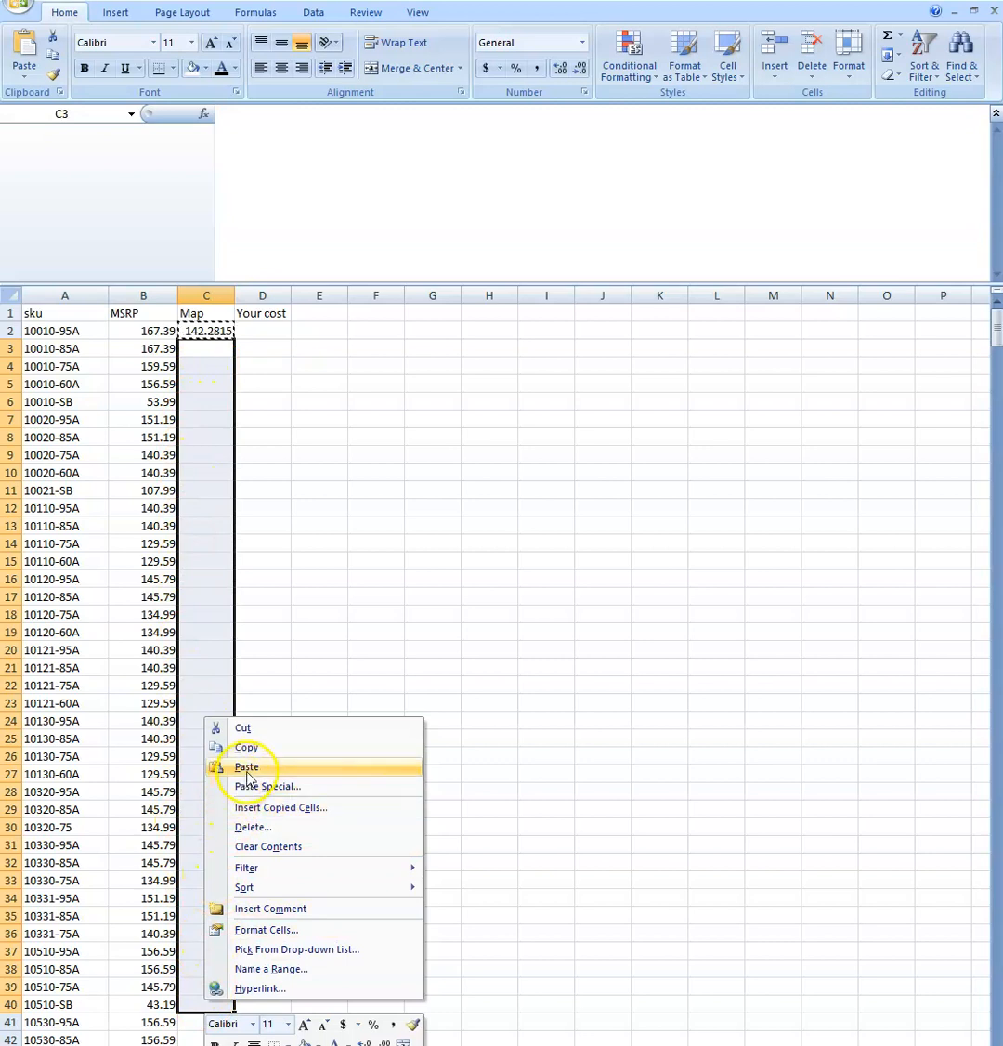
{"action": "left_click", "coordinate": [247, 765]}
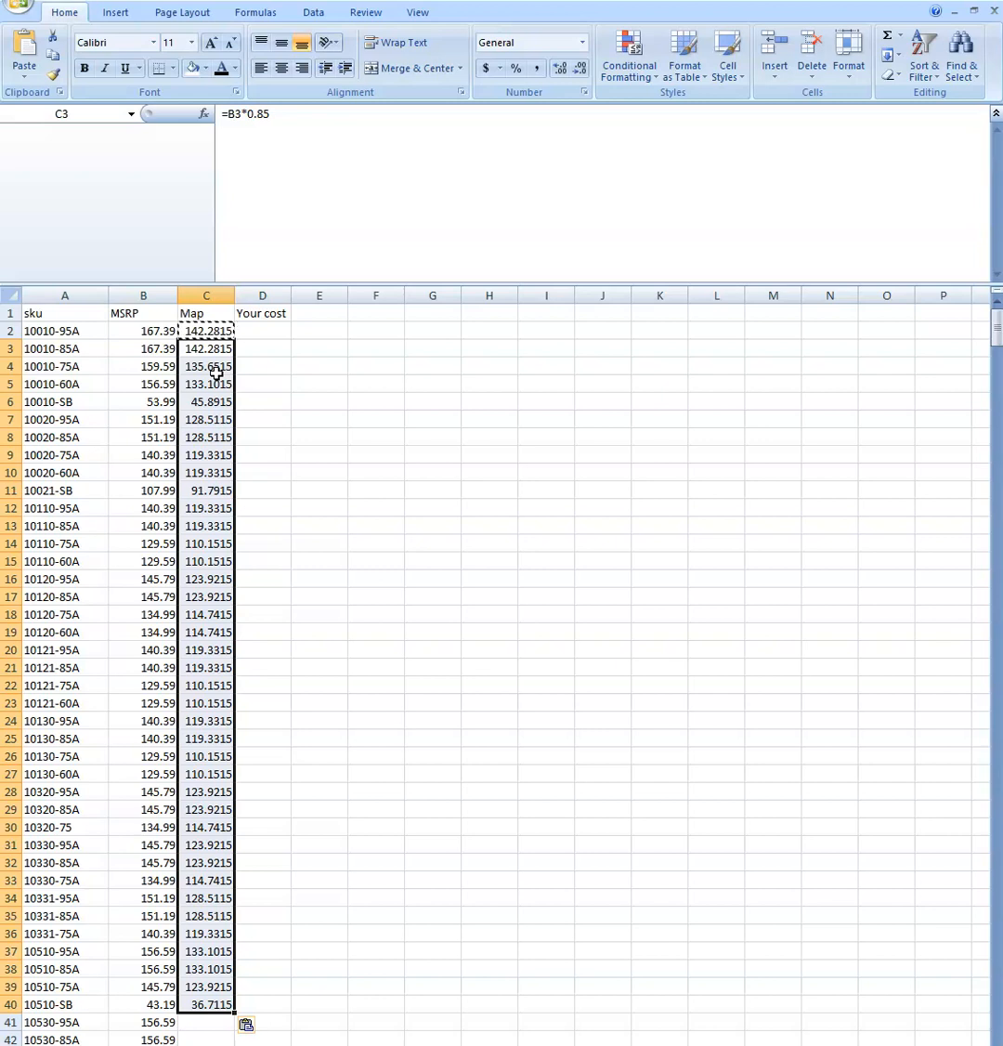
{"action": "left_click", "coordinate": [205, 294]}
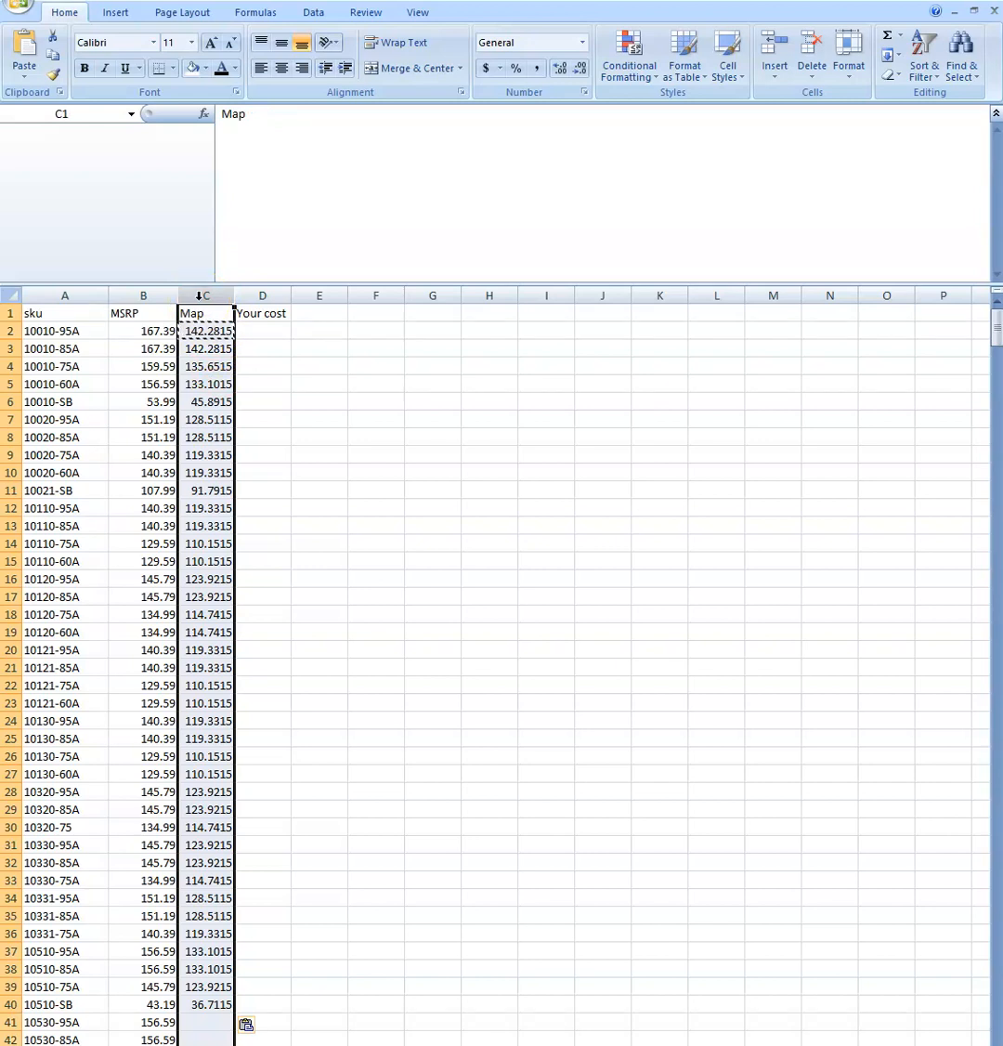
Copy the whole Map column and bring up Paste Special for column F.
{"action": "right_click", "coordinate": [207, 312]}
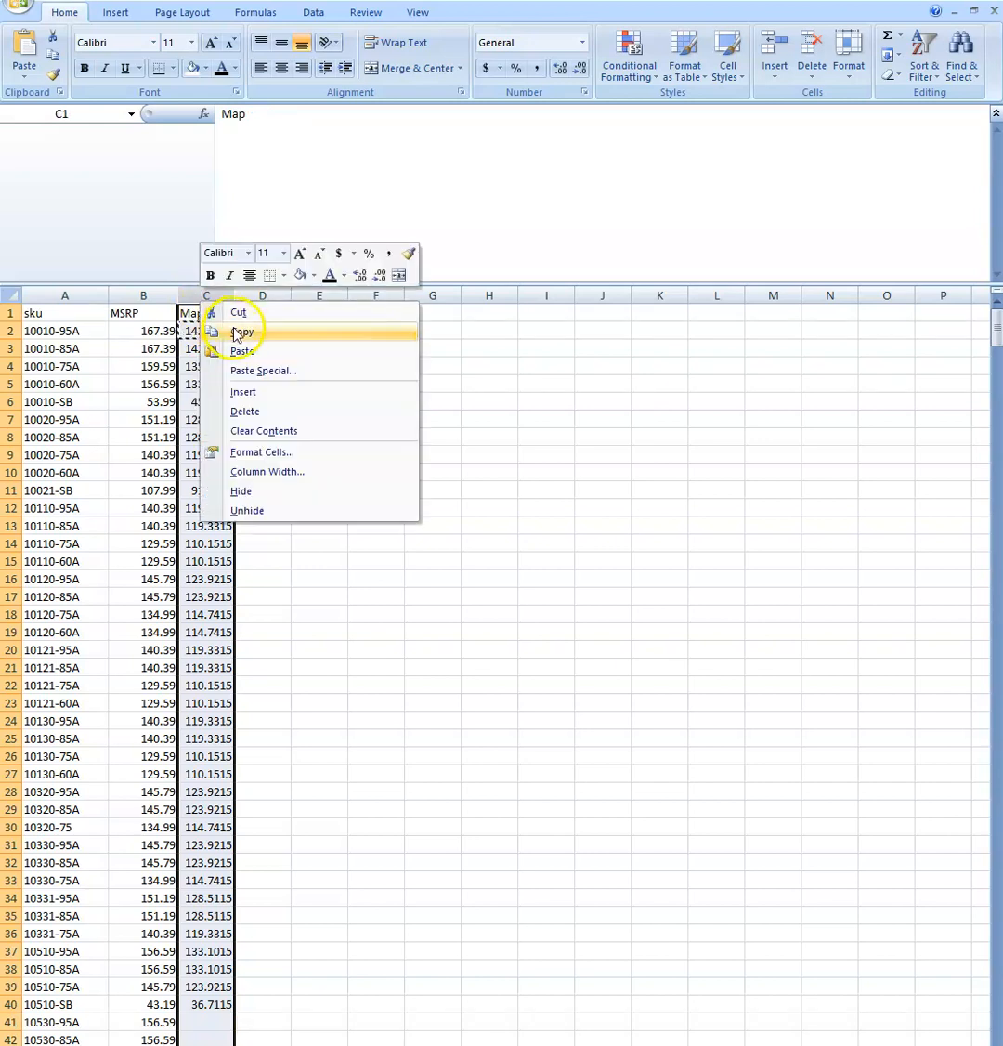
{"action": "left_click", "coordinate": [242, 331]}
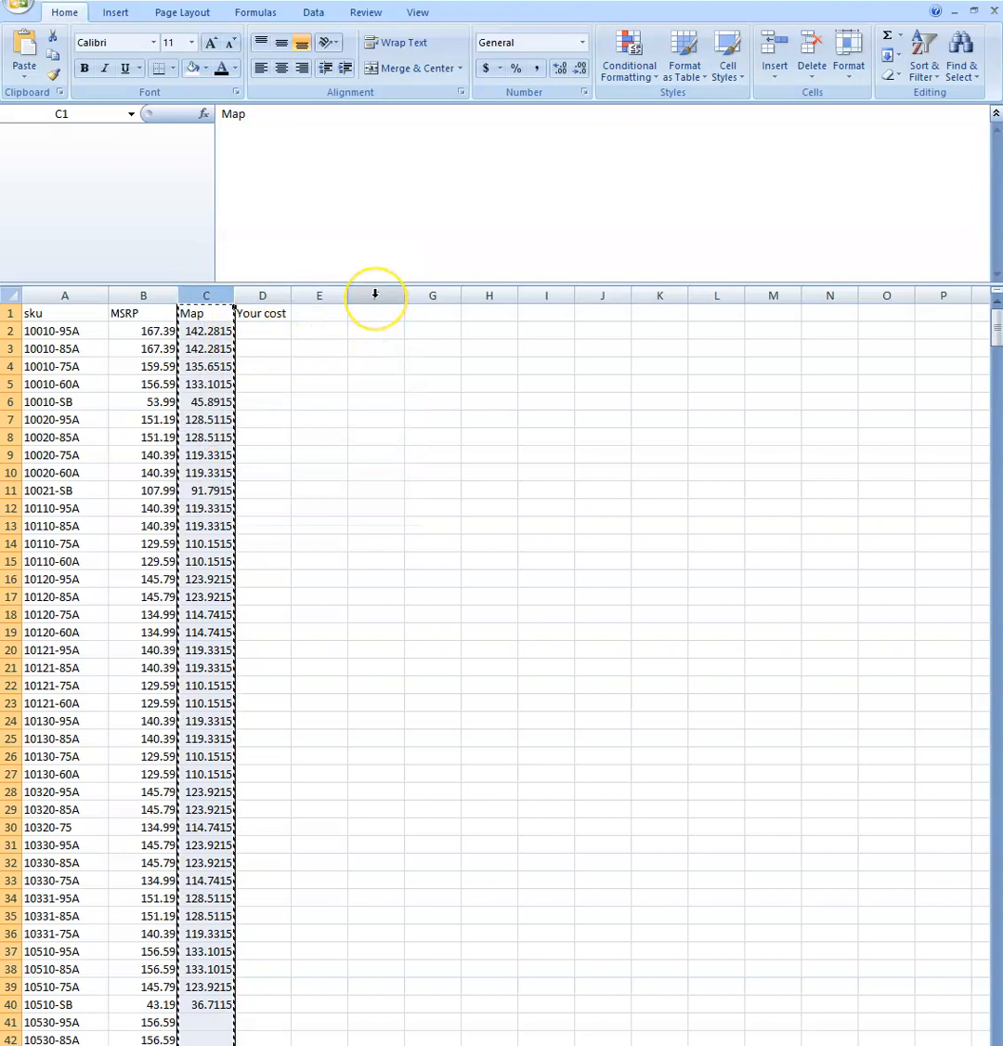
{"action": "left_click", "coordinate": [375, 293]}
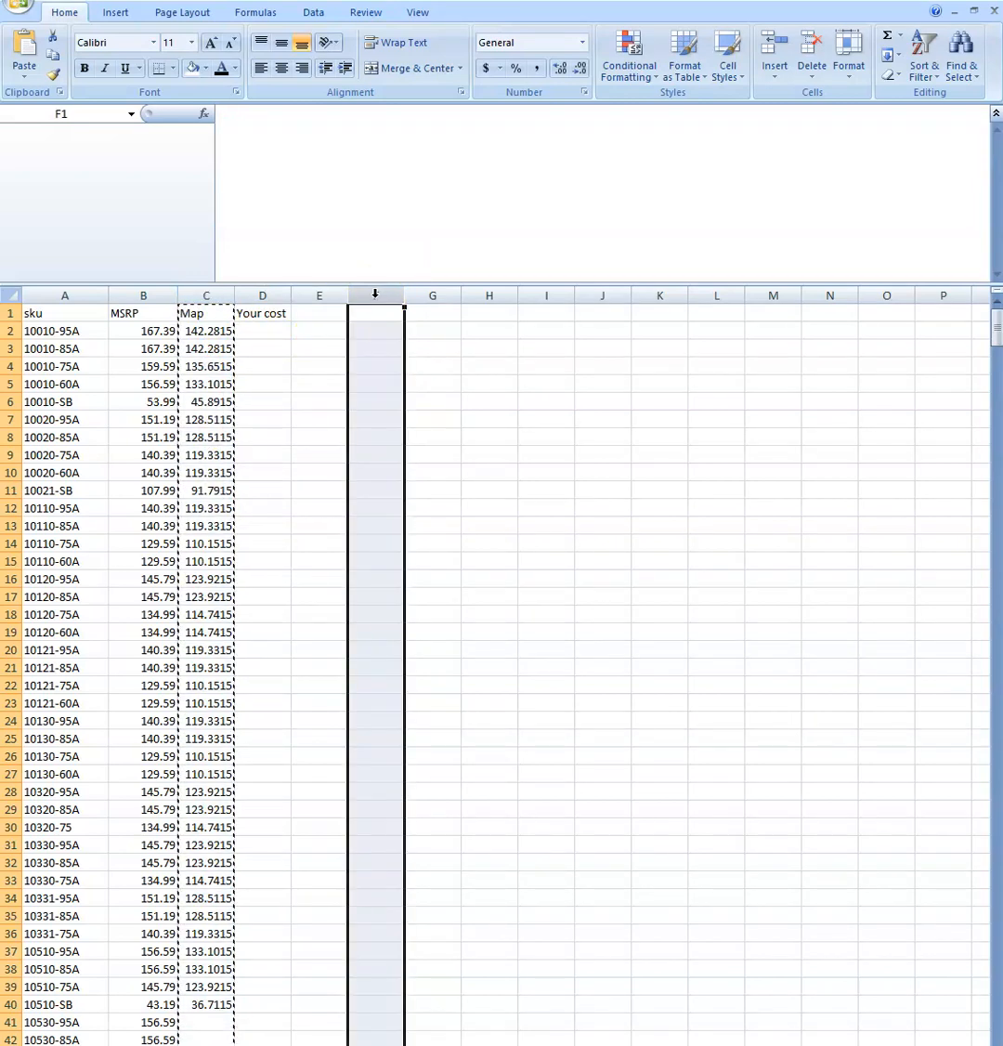
{"action": "right_click", "coordinate": [375, 316]}
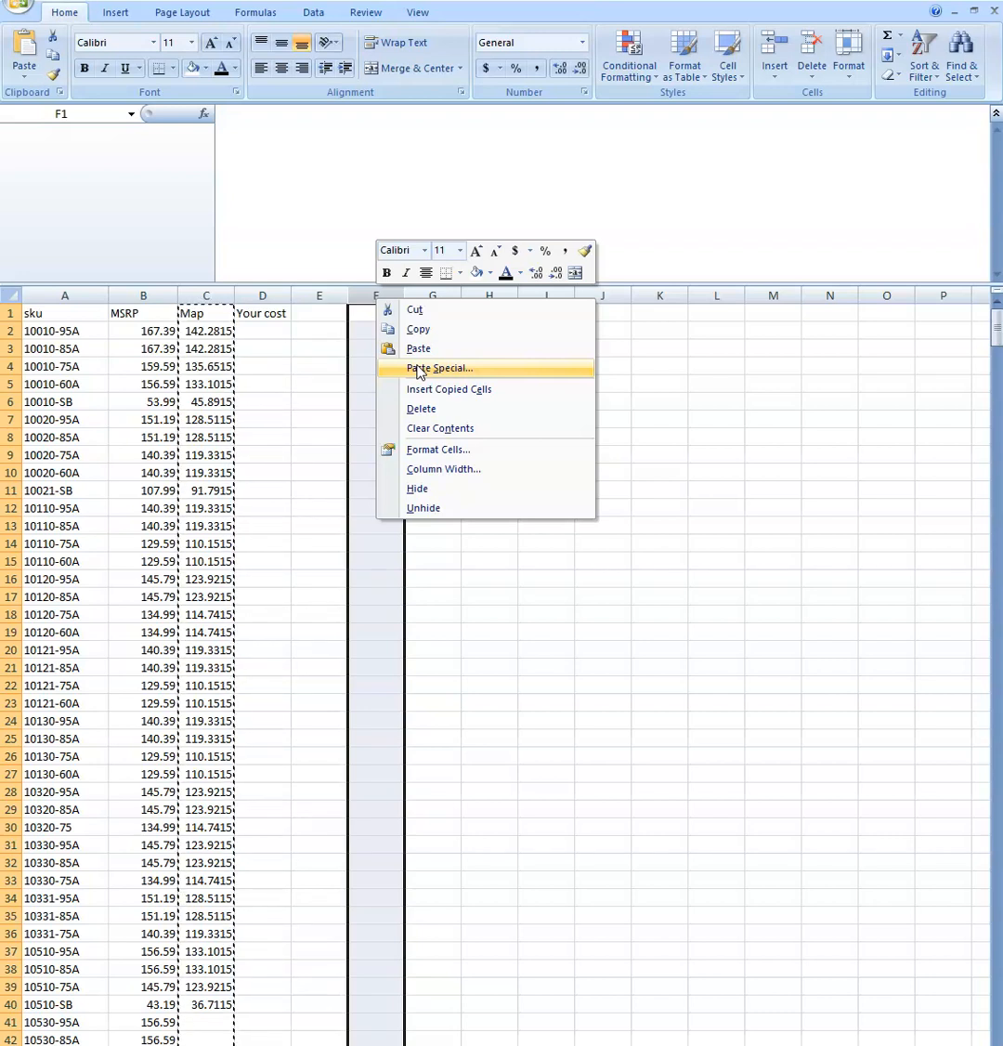
{"action": "mouse_move", "coordinate": [437, 375]}
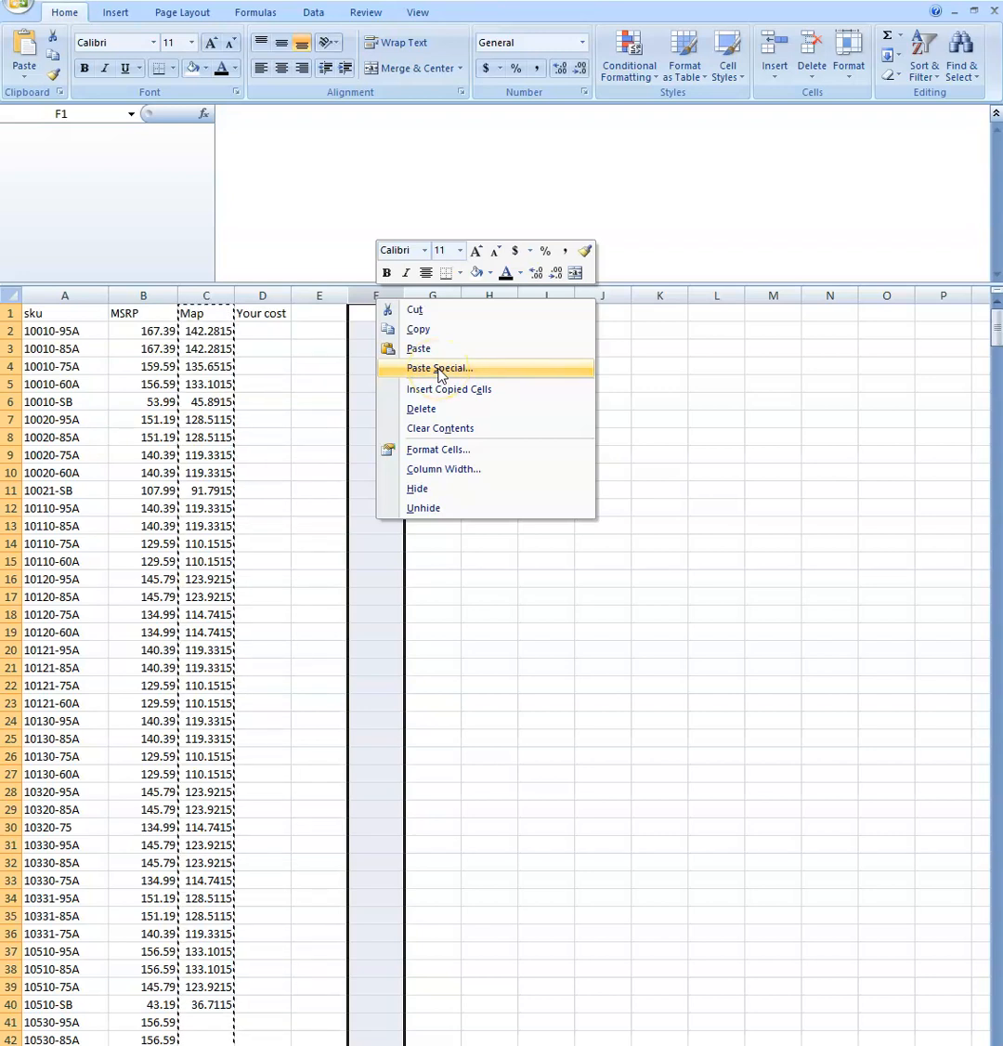
{"action": "left_click", "coordinate": [438, 368]}
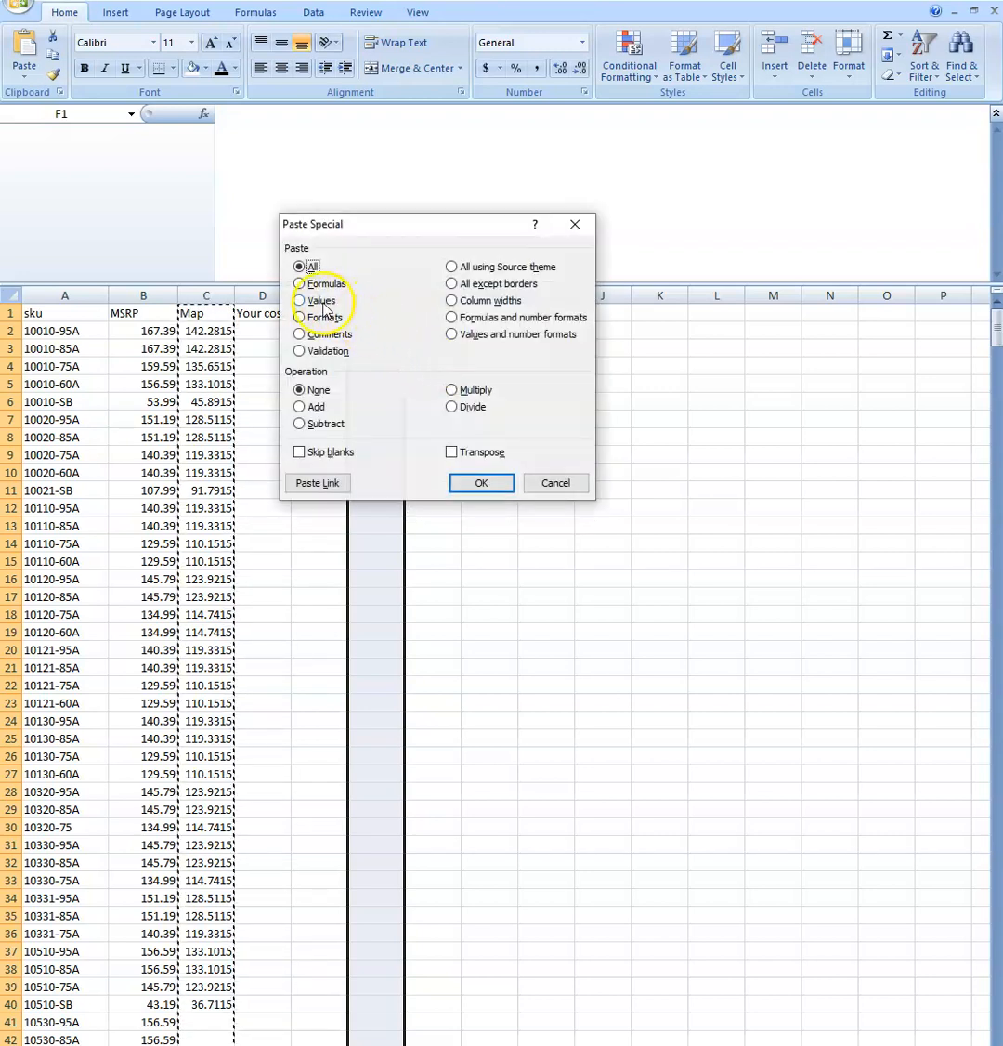
Paste the Map figures into column F as values only and compare F2 against C2.
{"action": "left_click", "coordinate": [299, 300]}
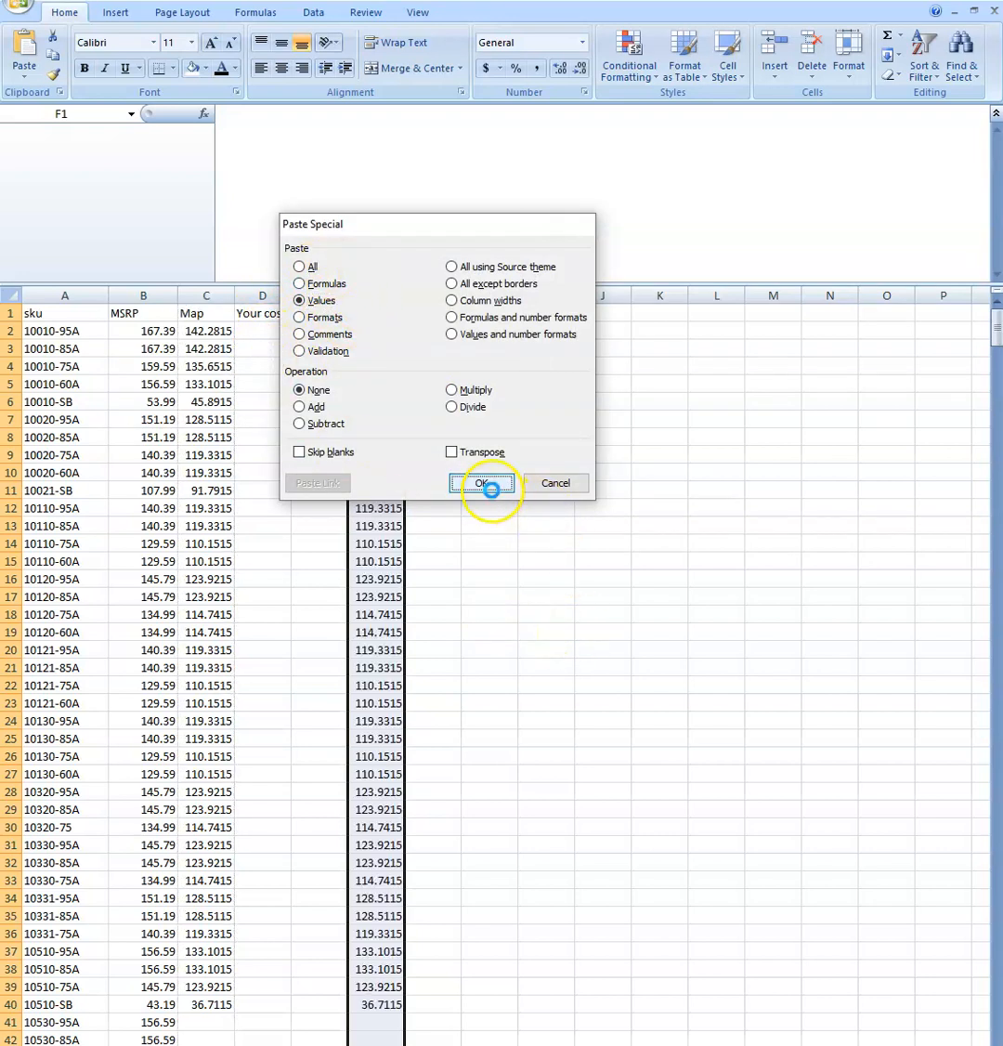
{"action": "left_click", "coordinate": [481, 483]}
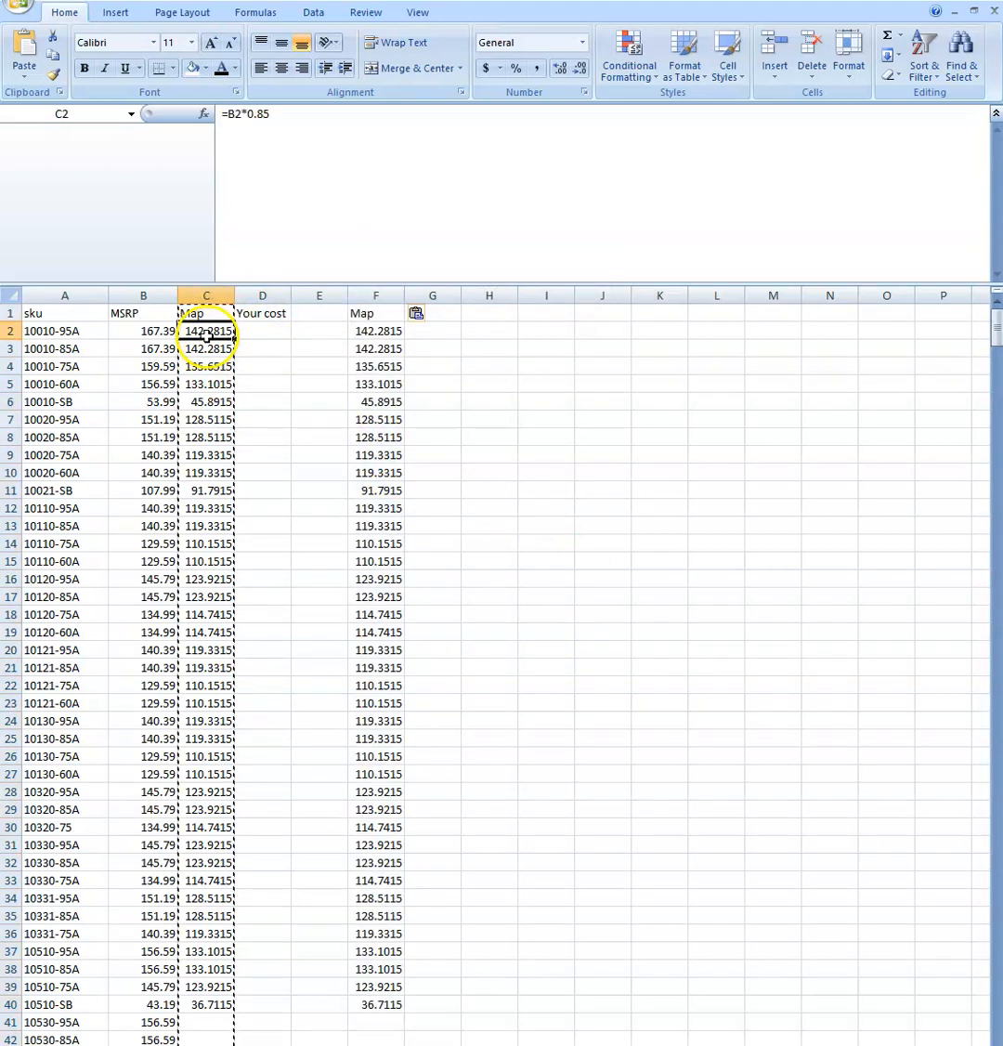
{"action": "left_click", "coordinate": [375, 331]}
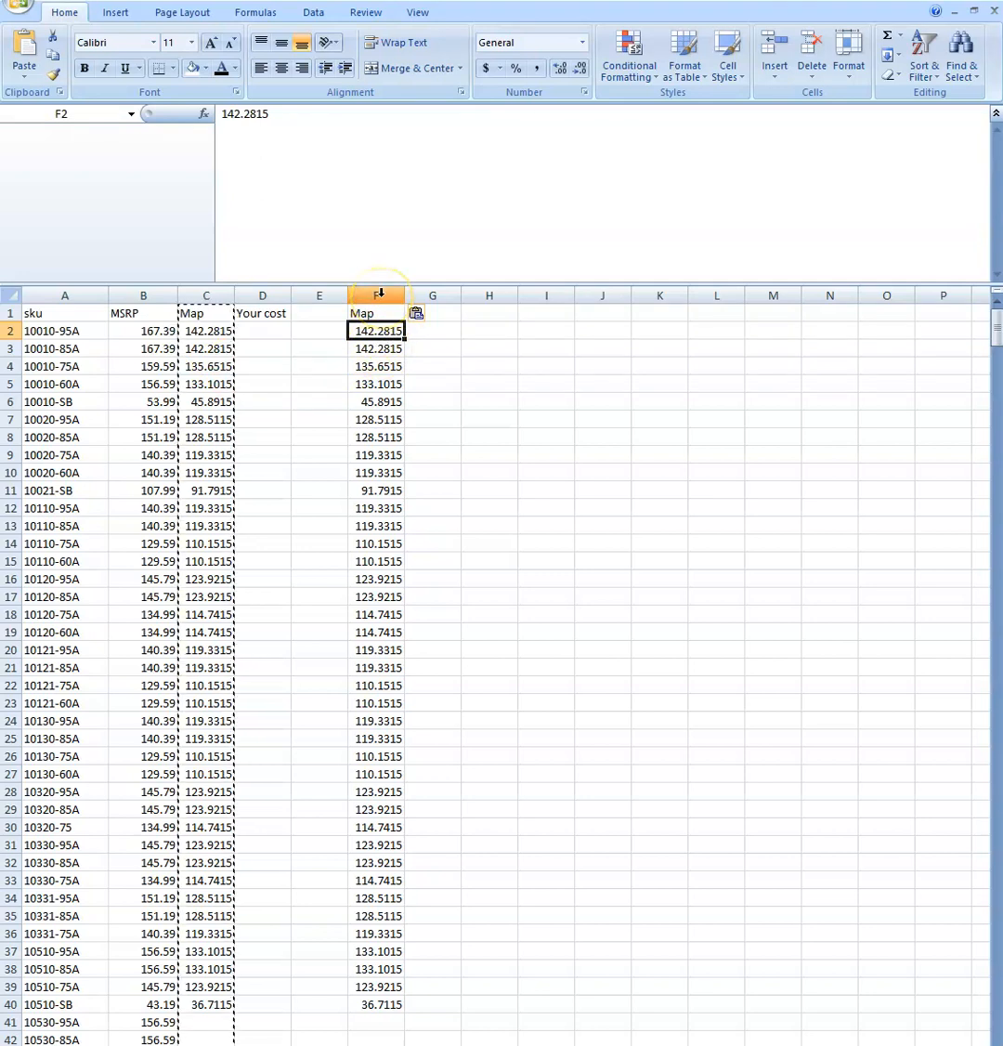
{"action": "left_click", "coordinate": [375, 312]}
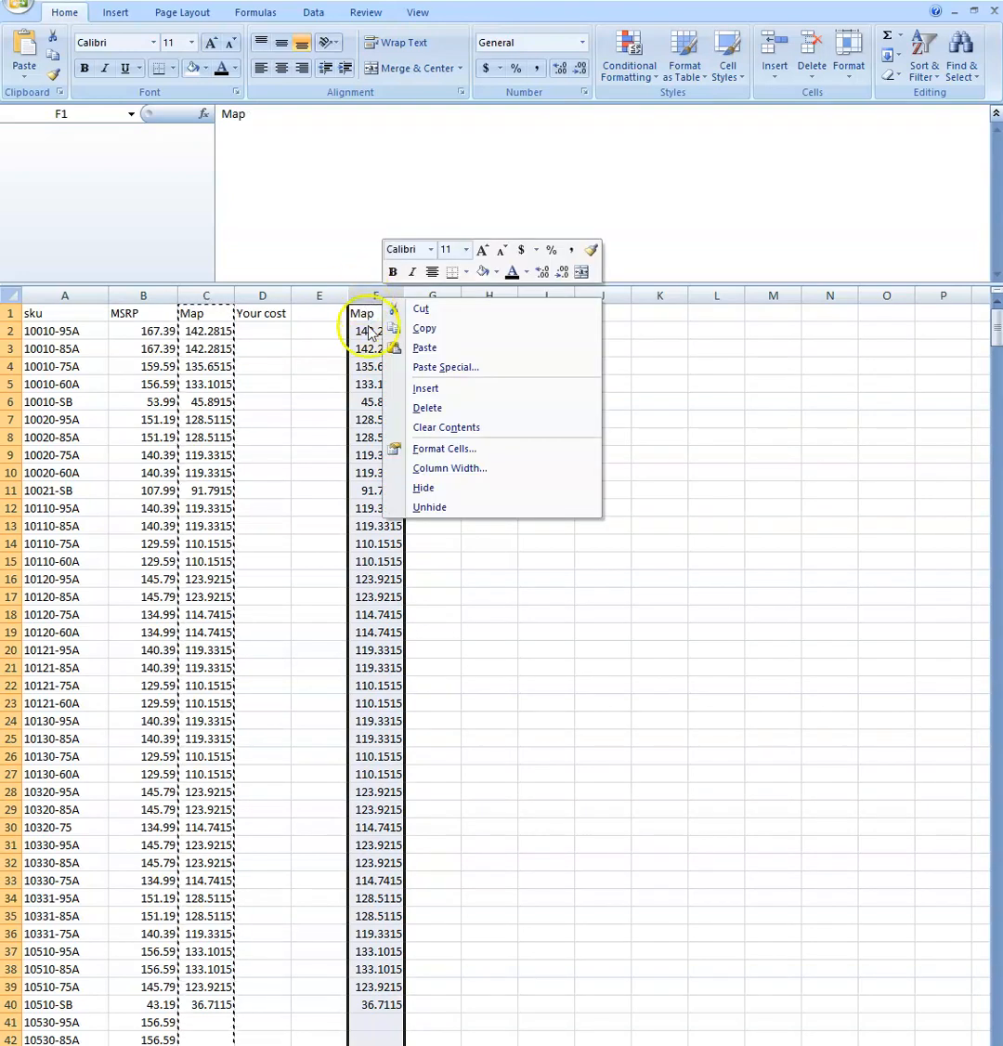
Format column F as Number with 2 decimal places, showing 142.28 down to 36.71.
{"action": "left_click", "coordinate": [445, 449]}
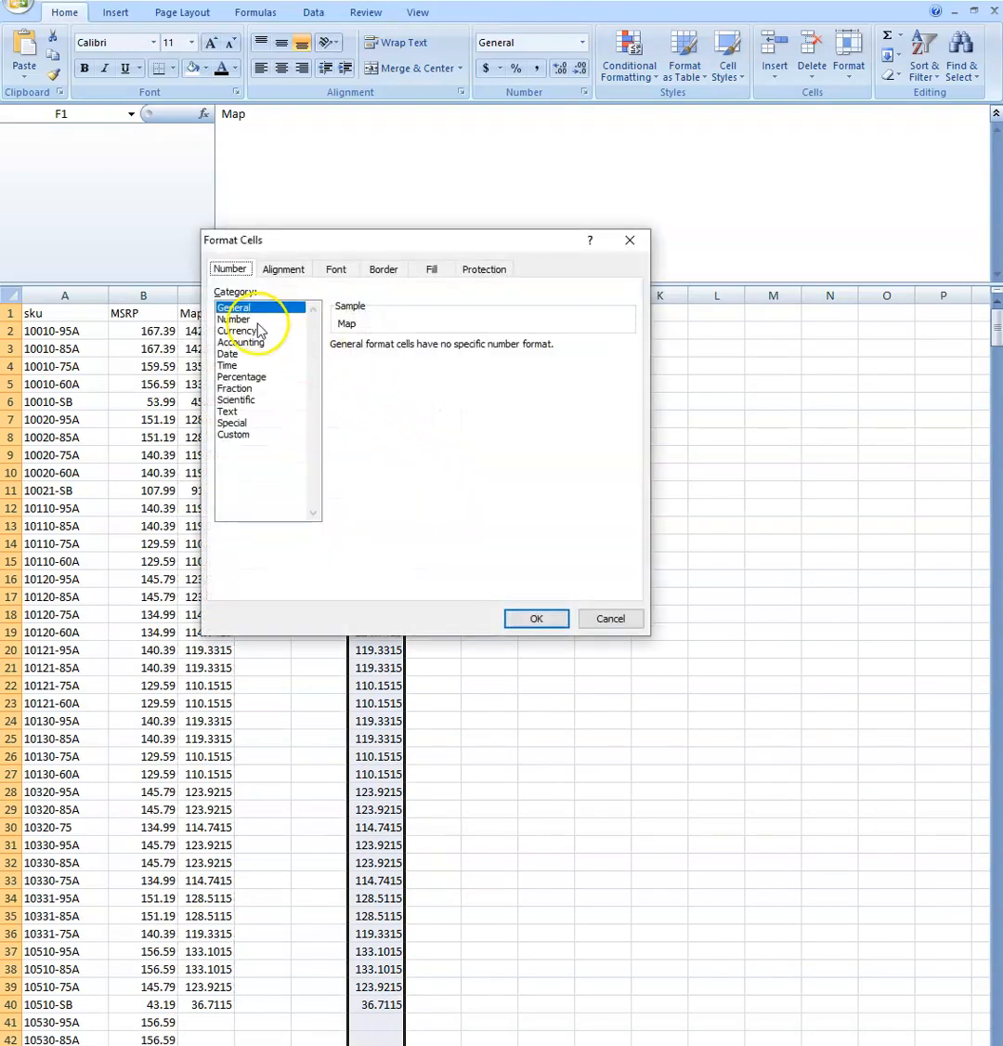
{"action": "left_click", "coordinate": [234, 319]}
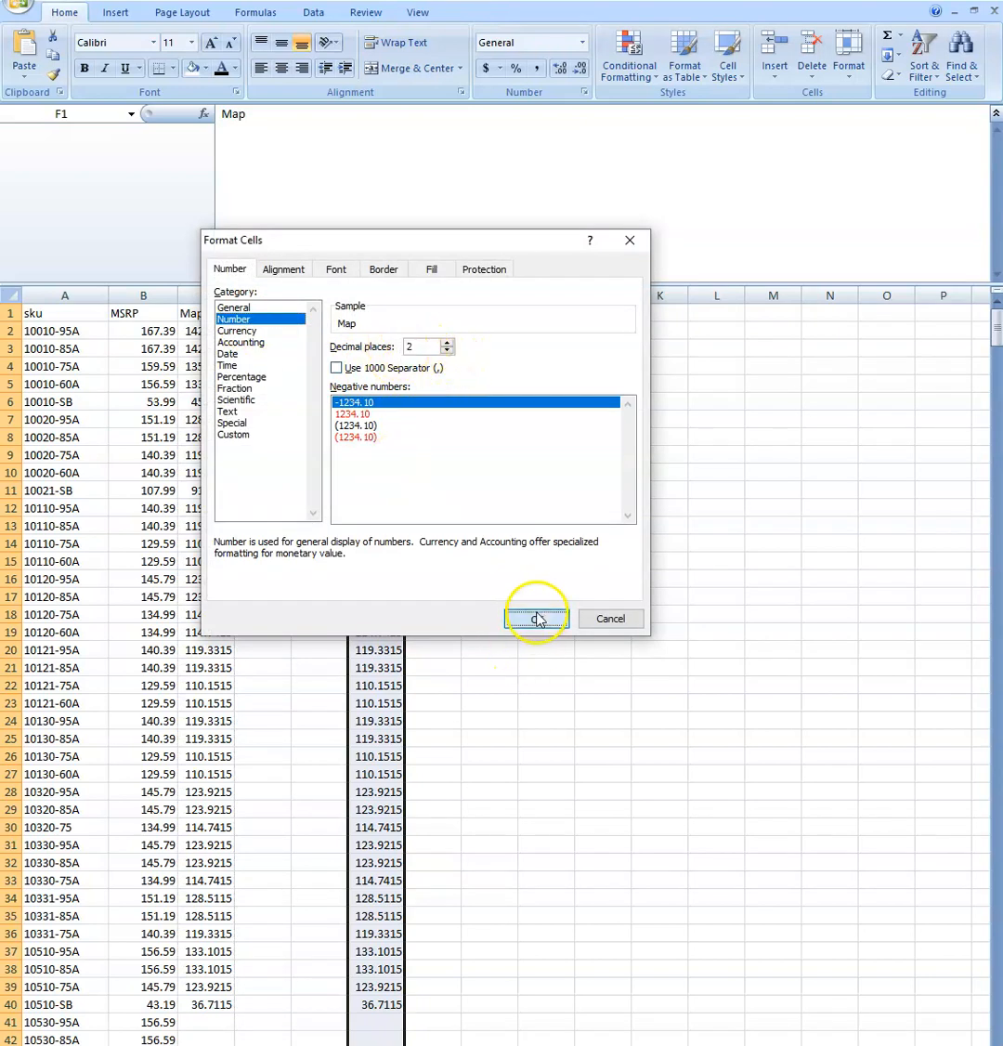
{"action": "left_click", "coordinate": [535, 617]}
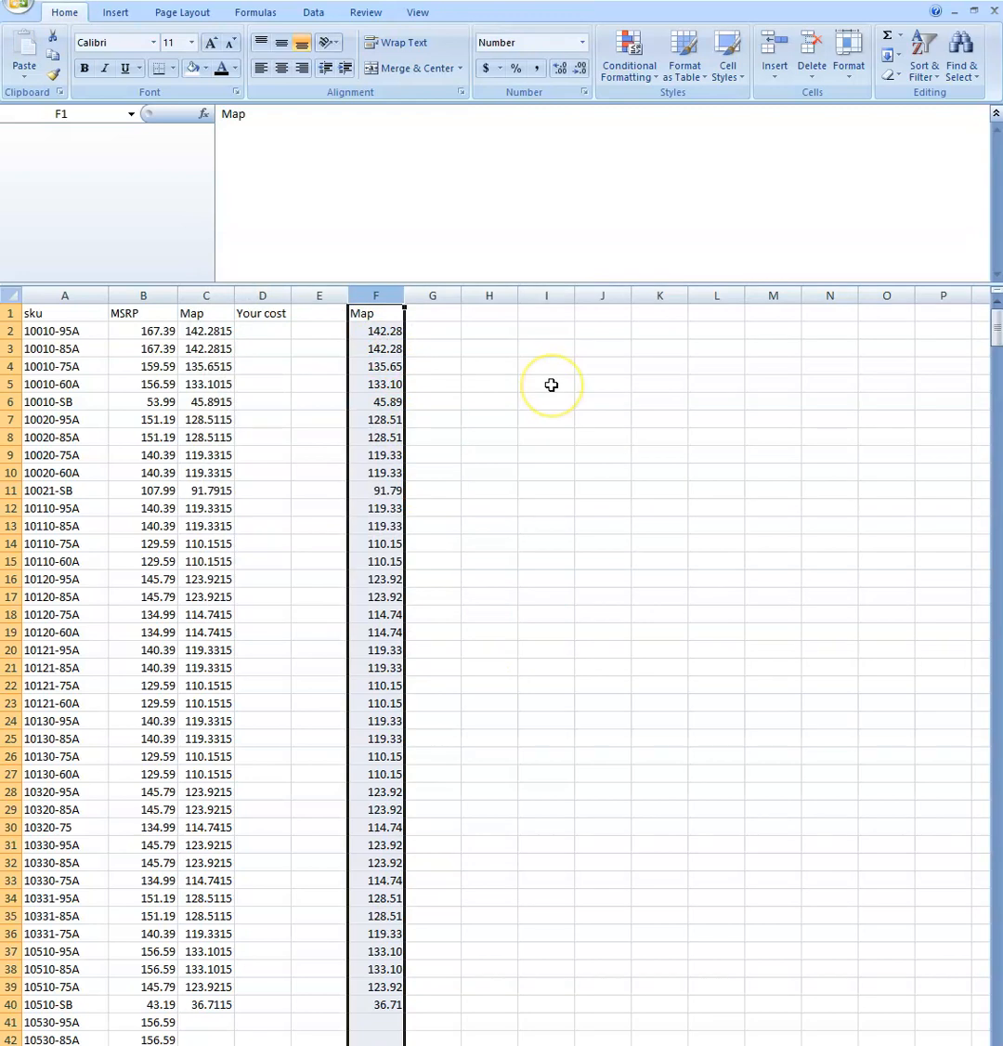
{"action": "mouse_move", "coordinate": [549, 385]}
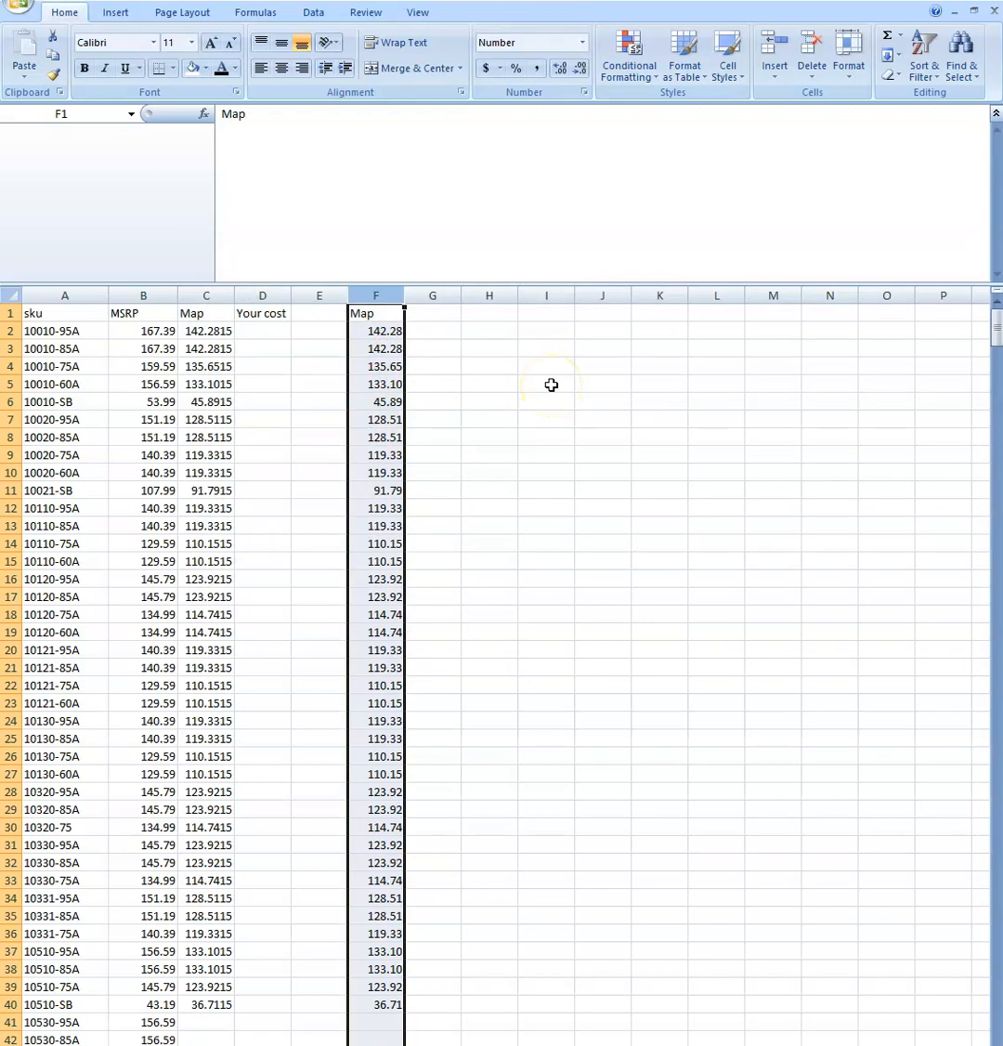
{"action": "left_click", "coordinate": [262, 330]}
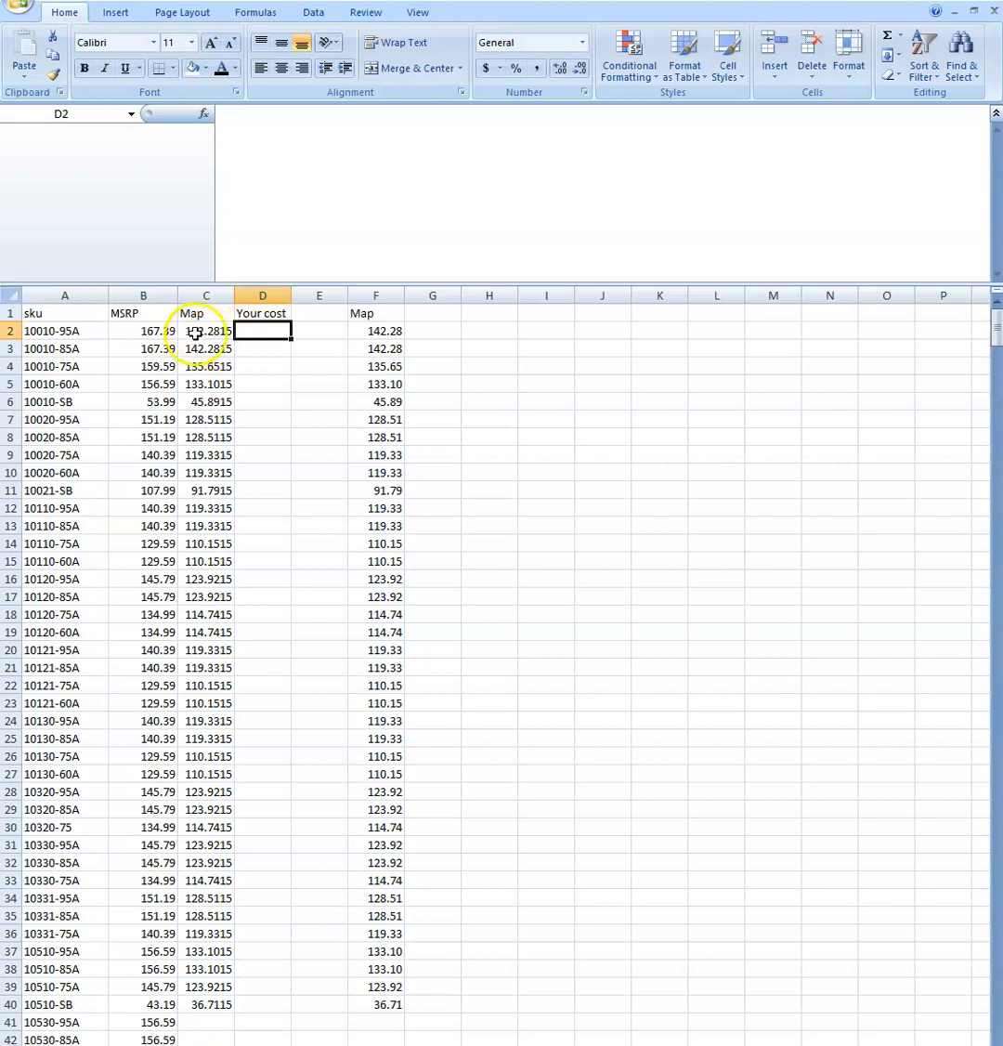
{"action": "mouse_move", "coordinate": [375, 331]}
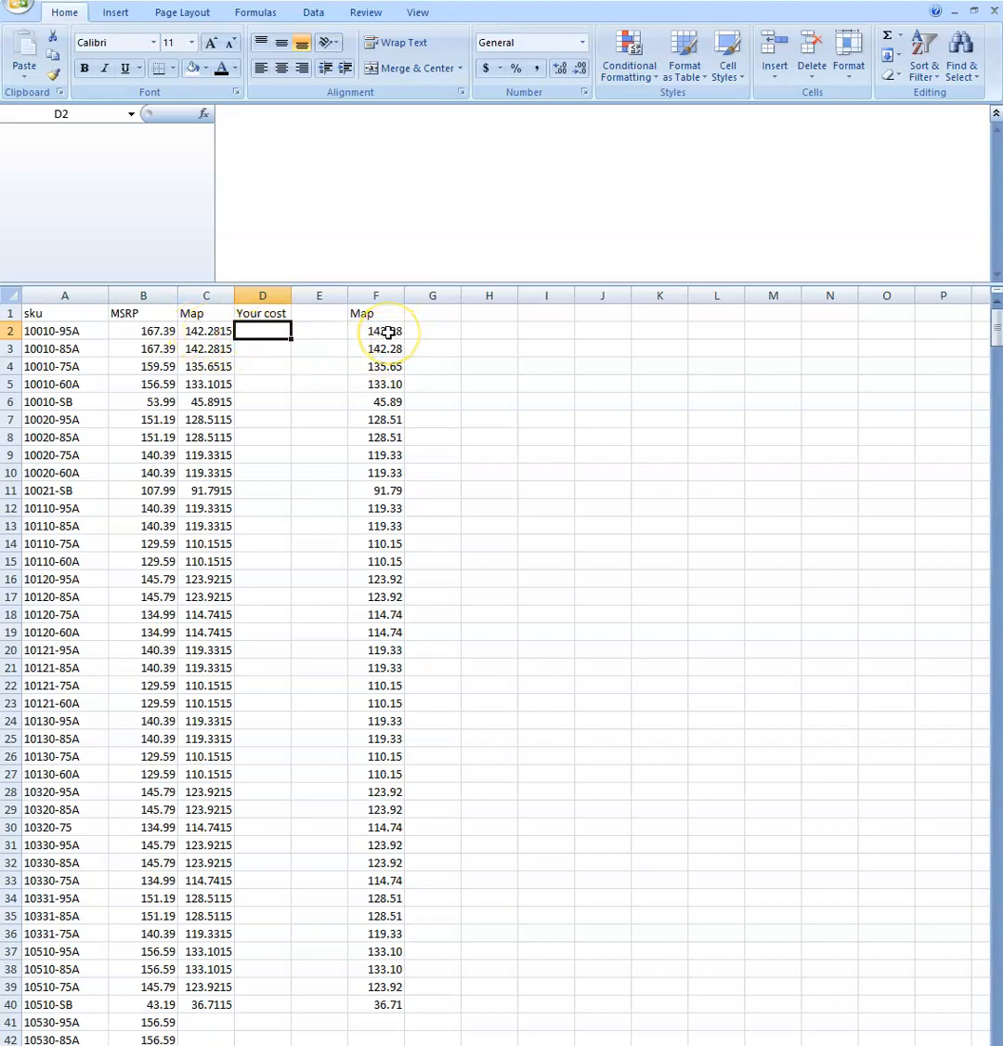
Delete the formula-based Map column C so Your cost sits beside MSRP.
{"action": "left_click", "coordinate": [375, 330]}
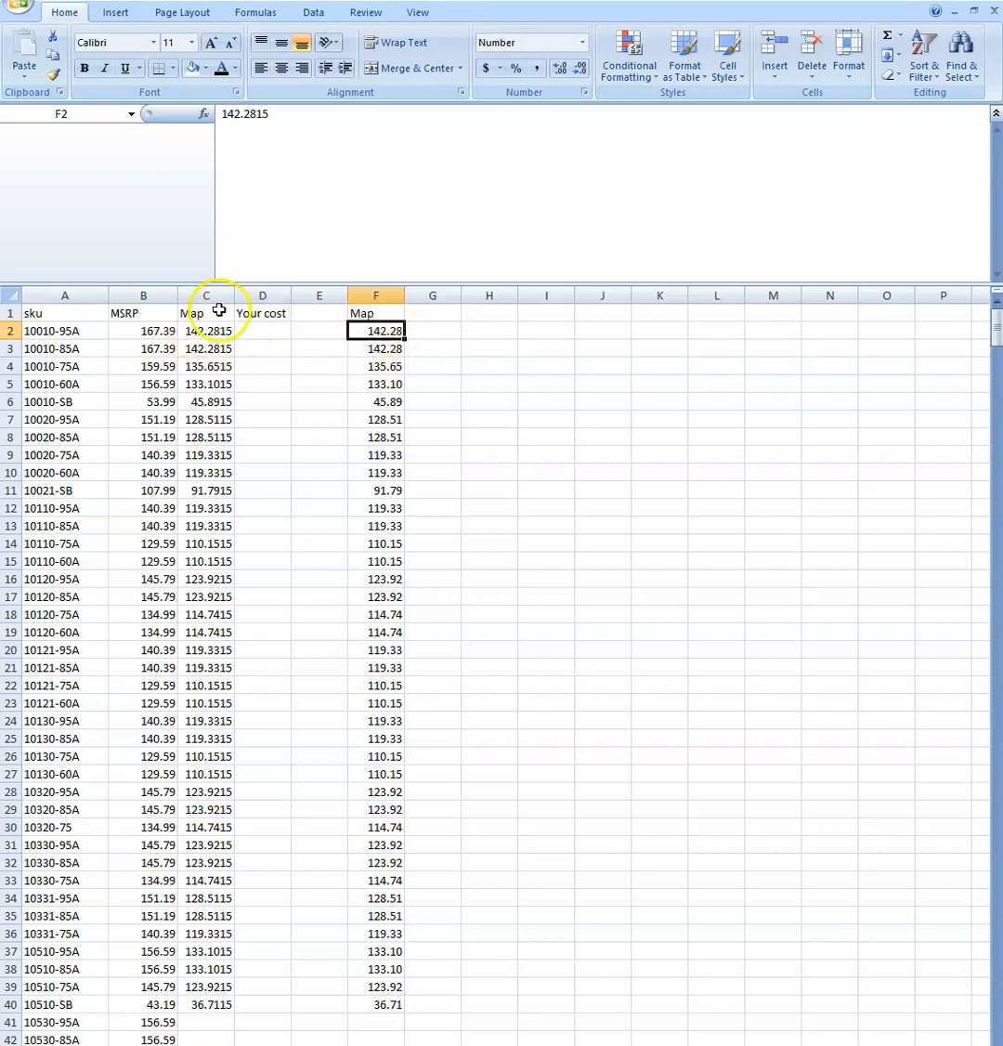
{"action": "right_click", "coordinate": [206, 293]}
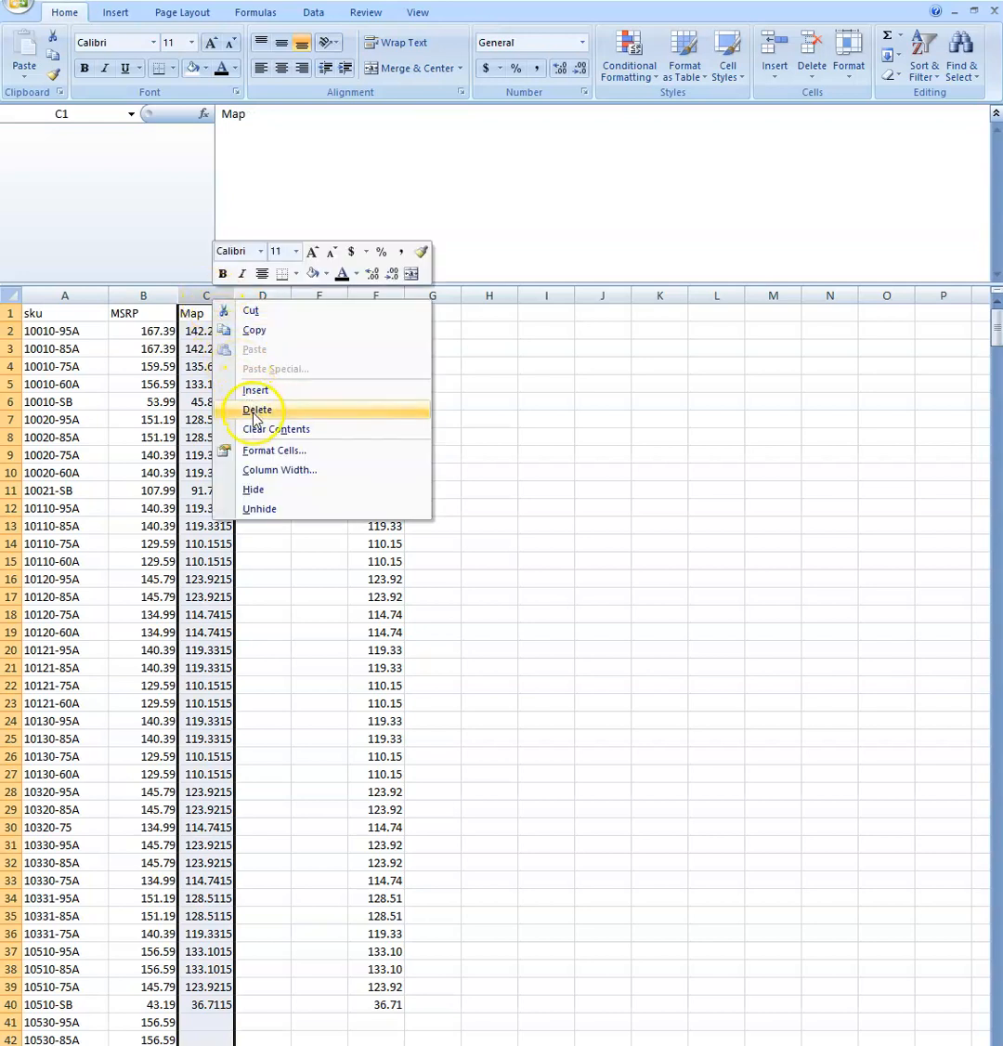
{"action": "left_click", "coordinate": [256, 408]}
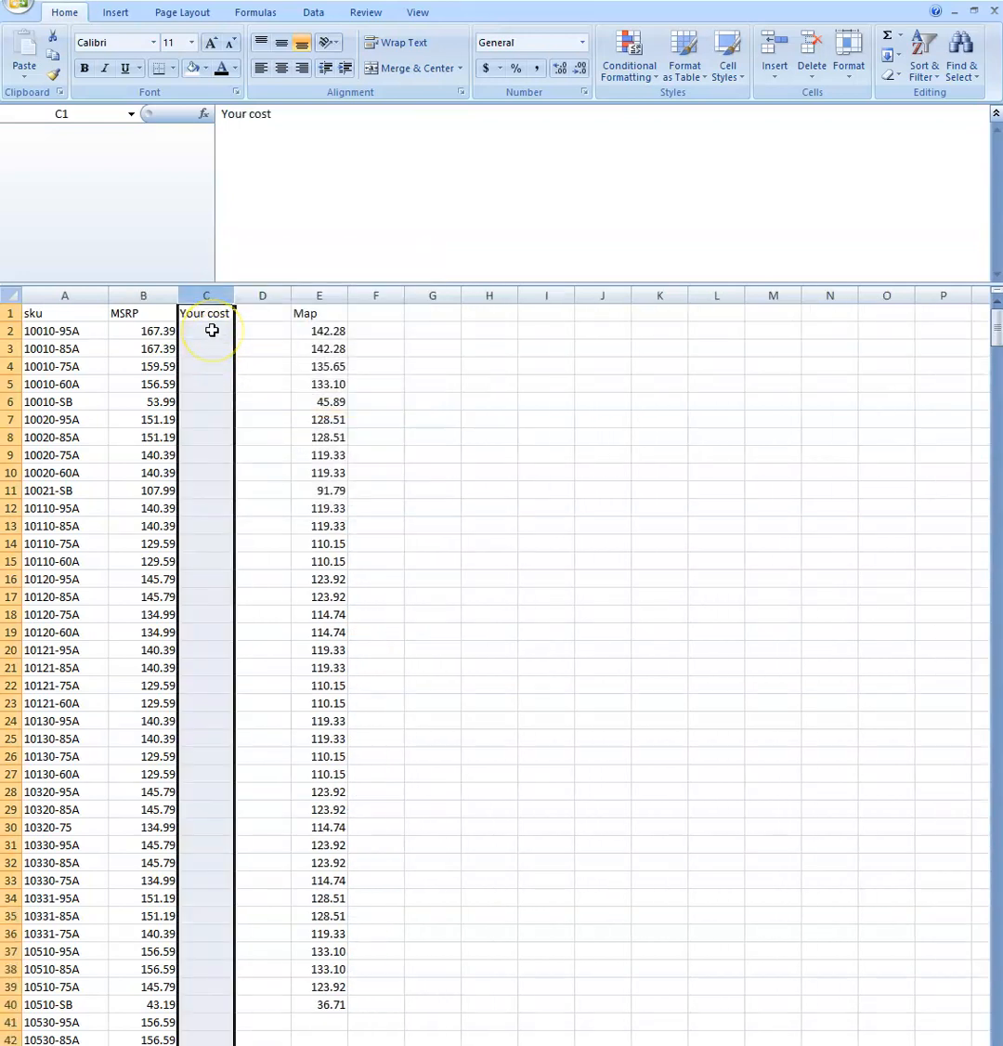
{"action": "left_click", "coordinate": [204, 331]}
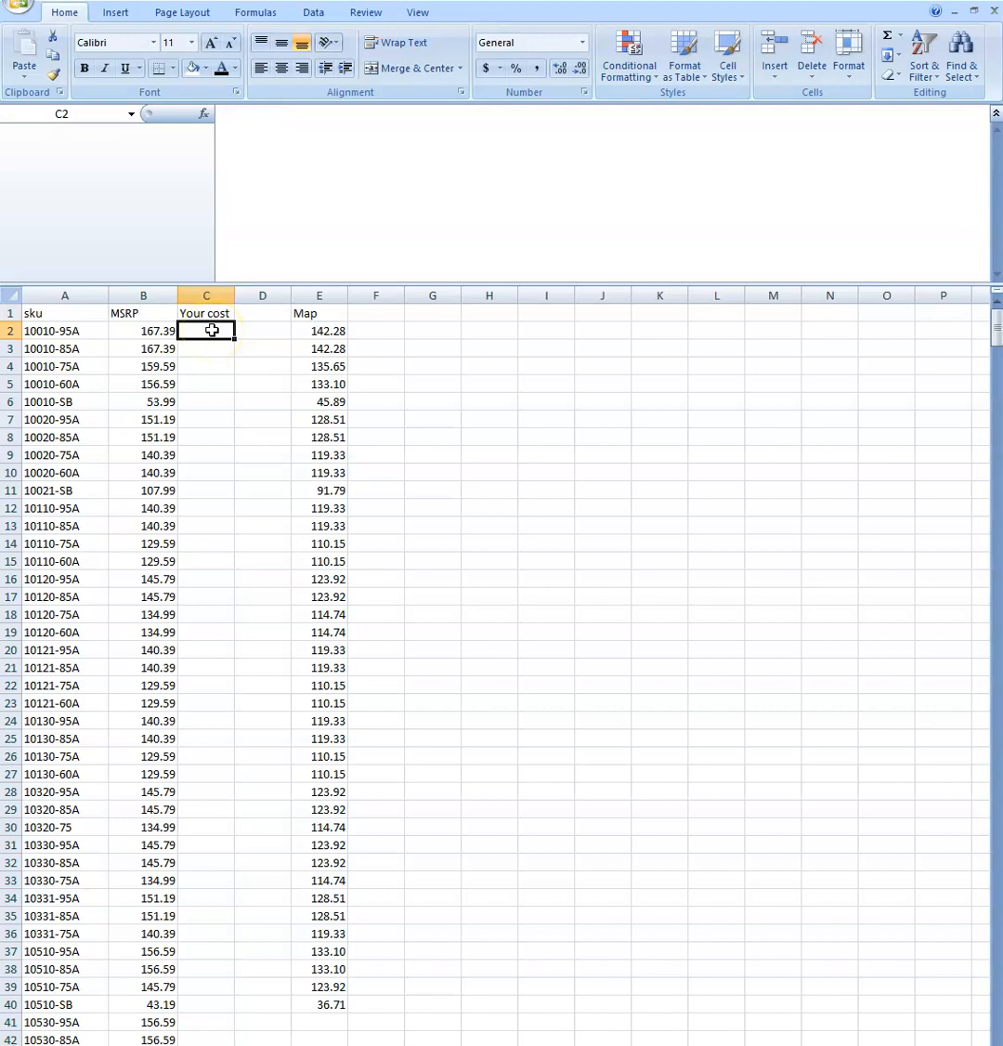
Enter =B2*.75 in C2 so Your cost shows about 125.54 for the first item.
{"action": "type", "text": "="}
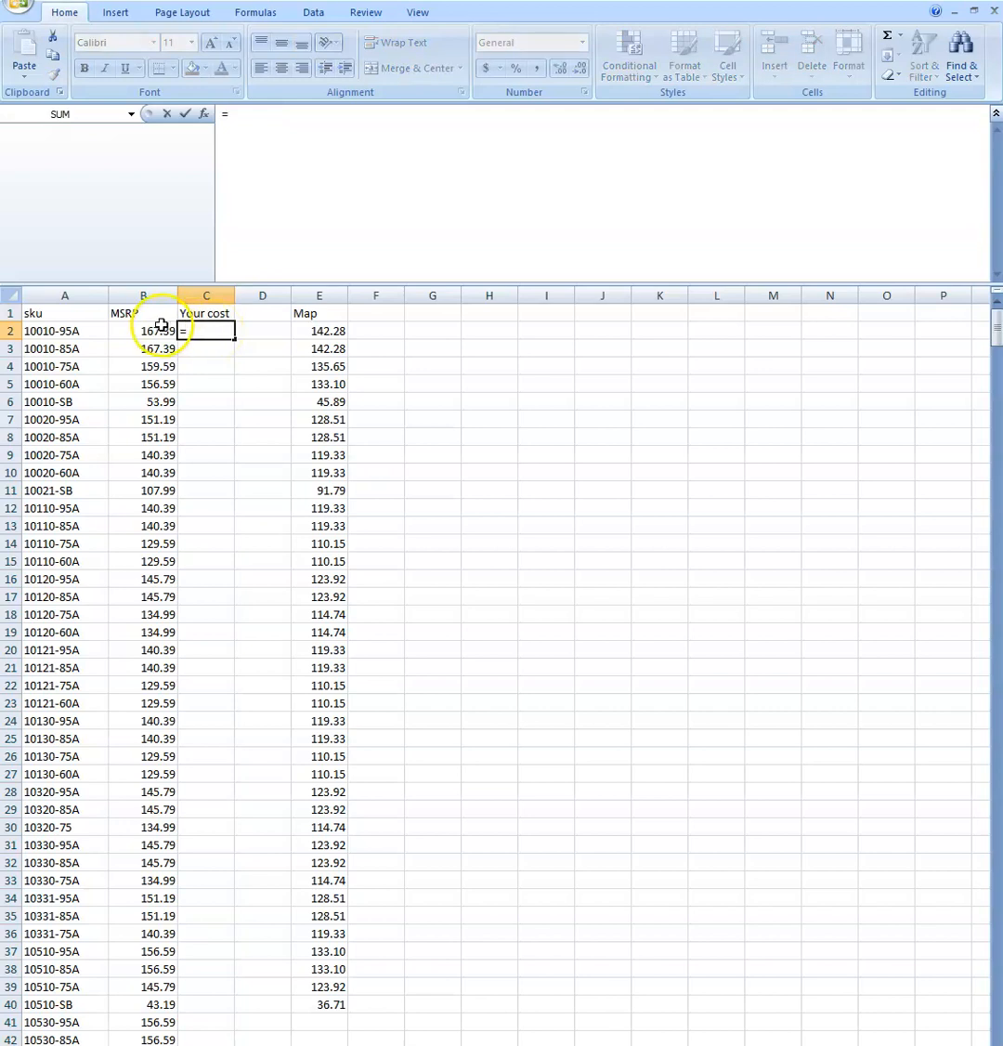
{"action": "left_click", "coordinate": [143, 331]}
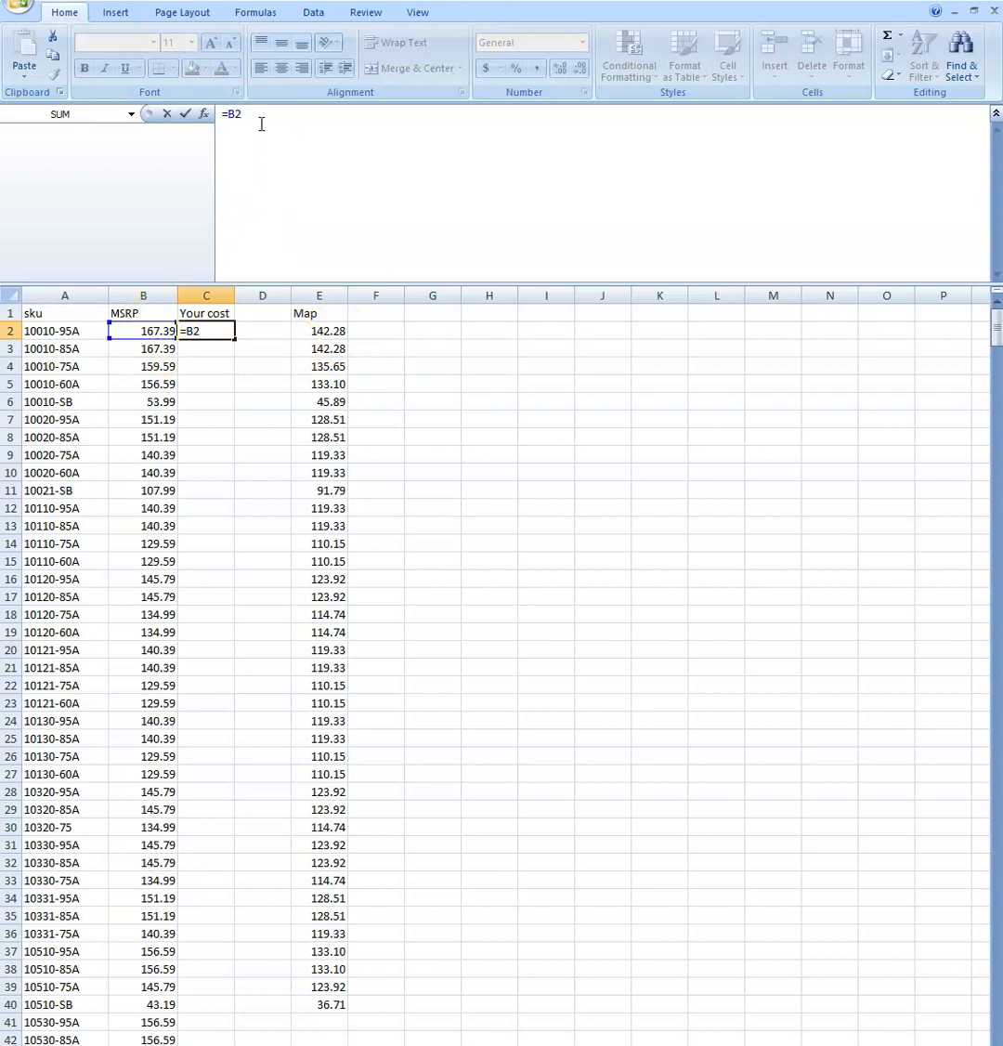
{"action": "type", "text": "*"}
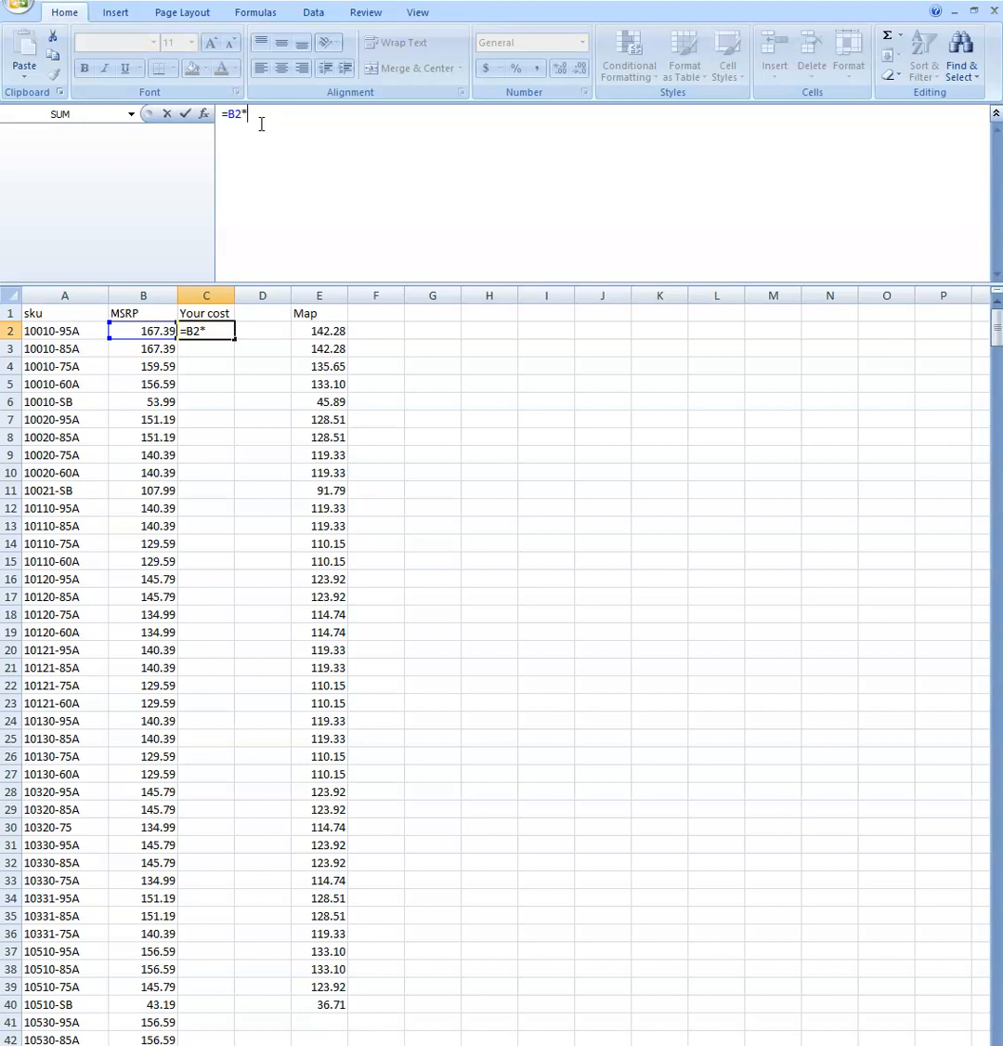
{"action": "type", "text": "."}
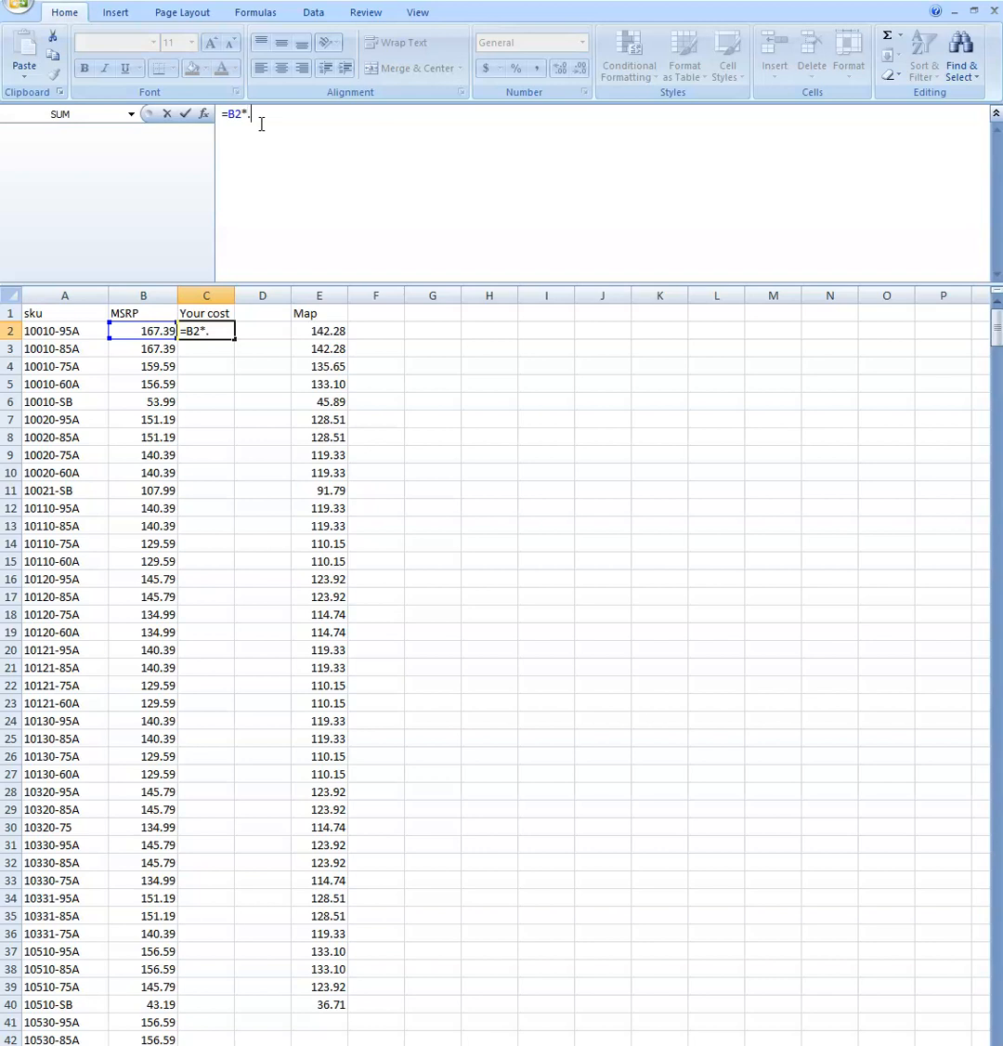
{"action": "type", "text": "75"}
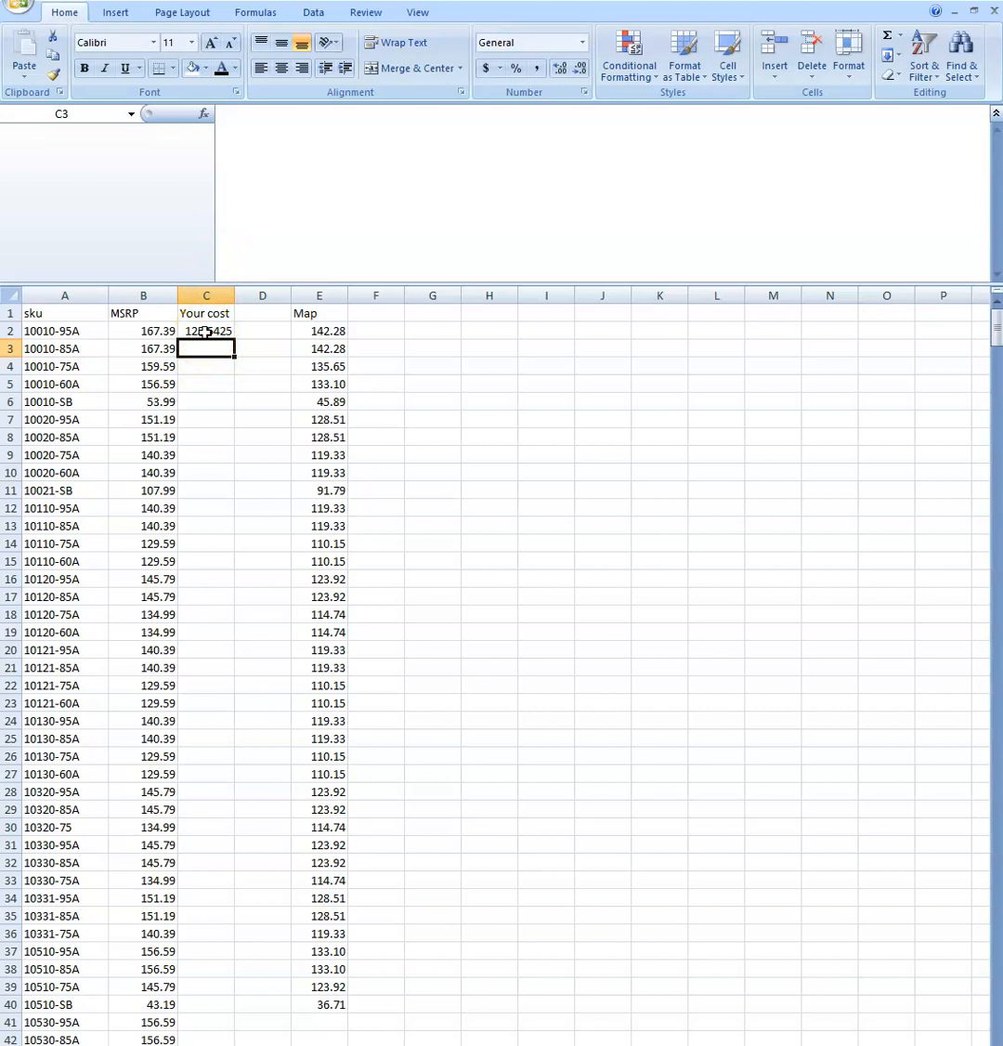
Copy C2 and paste the 0.75 formula down the Your cost column, reaching 32.3925.
{"action": "right_click", "coordinate": [204, 330]}
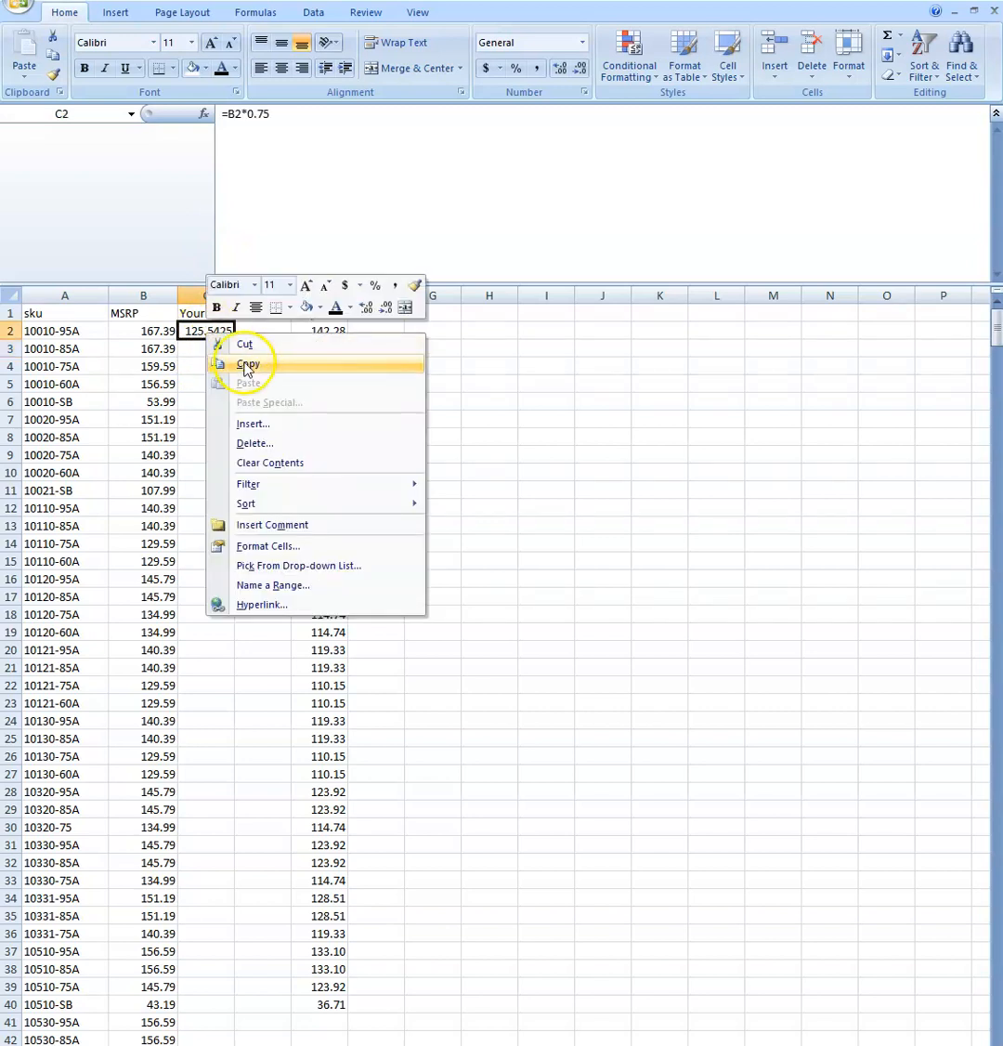
{"action": "left_click", "coordinate": [249, 364]}
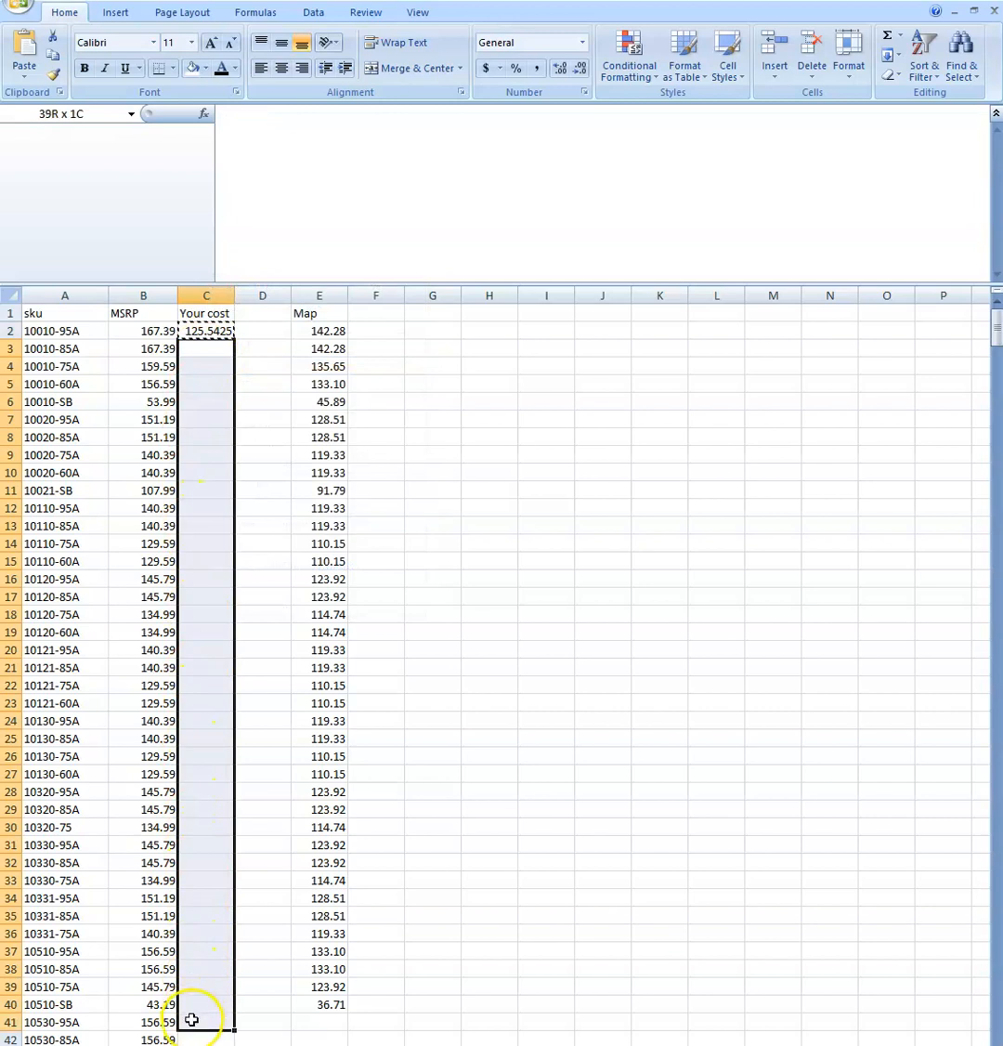
{"action": "right_click", "coordinate": [193, 1019]}
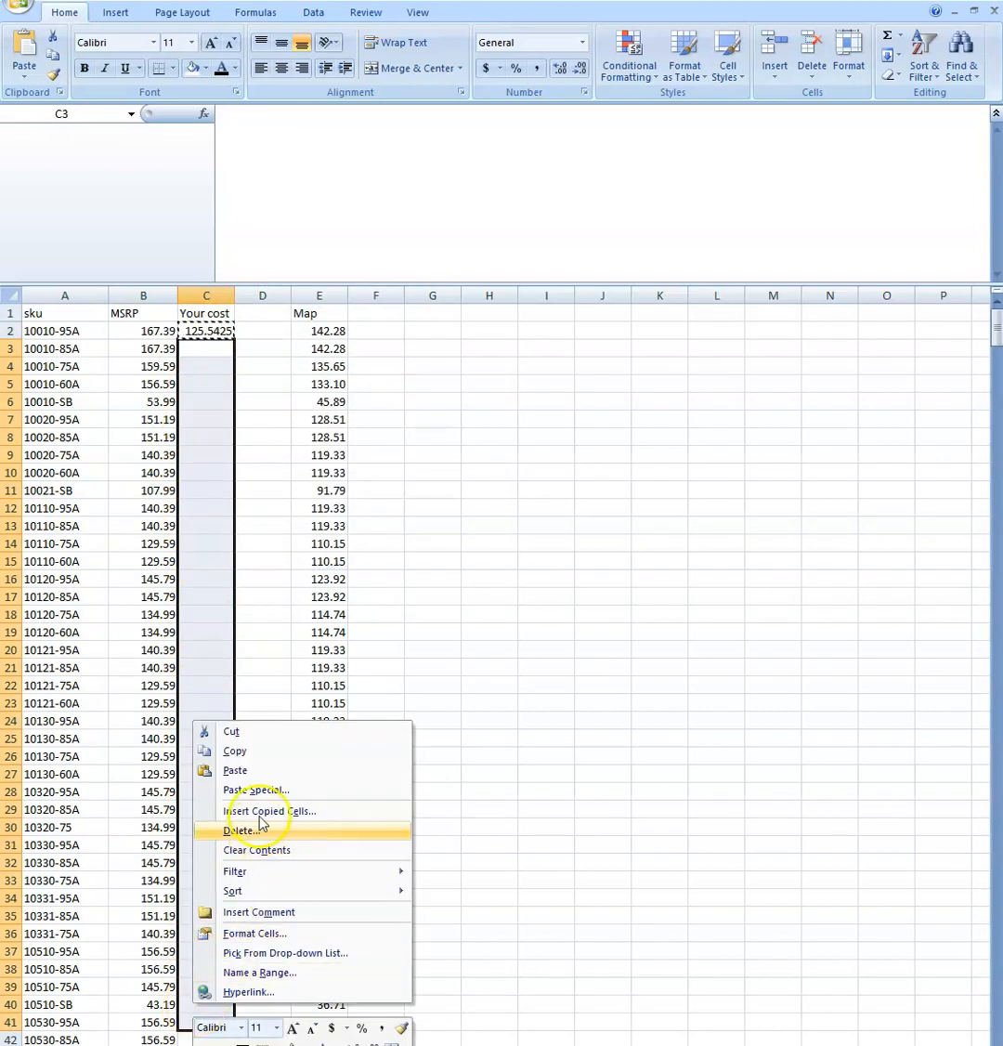
{"action": "left_click", "coordinate": [271, 810]}
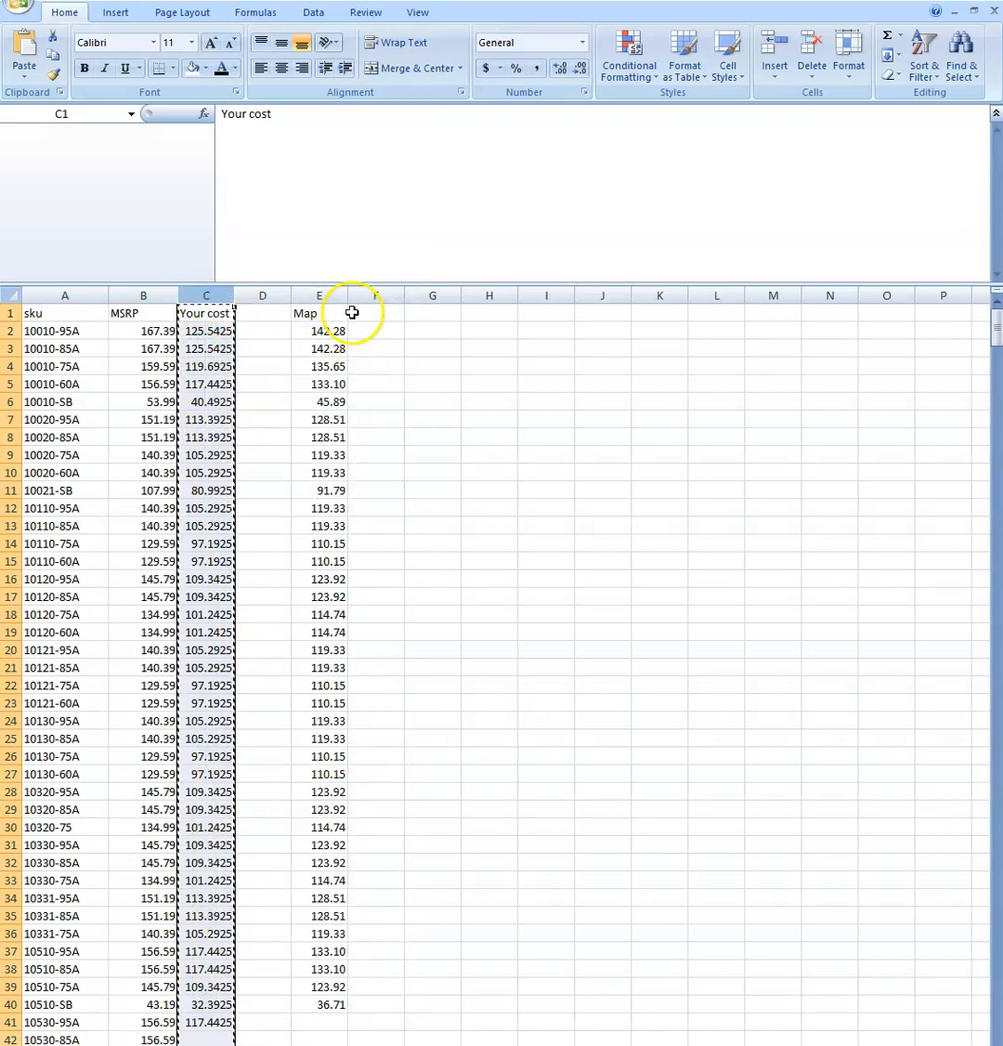
Paste Your cost into column F as plain values and check the C2 formula.
{"action": "right_click", "coordinate": [375, 312]}
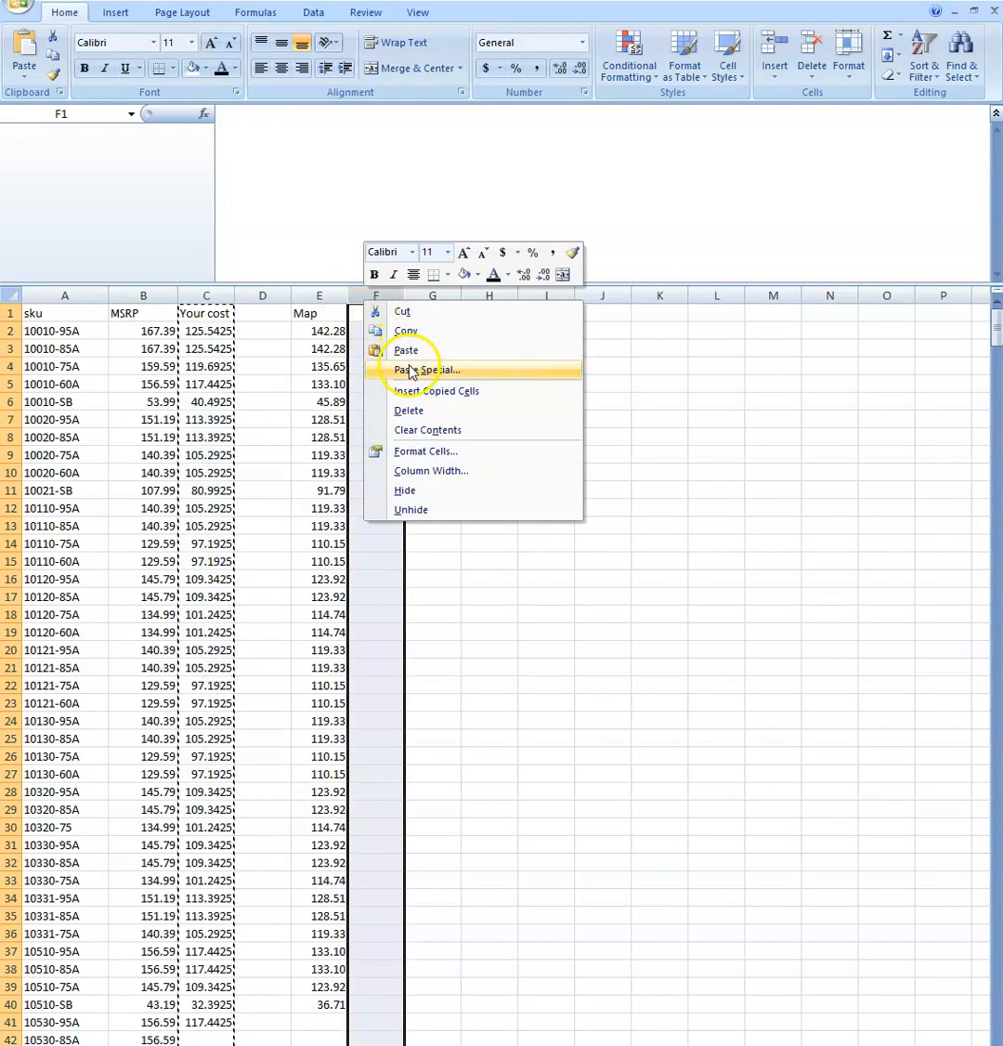
{"action": "left_click", "coordinate": [427, 370]}
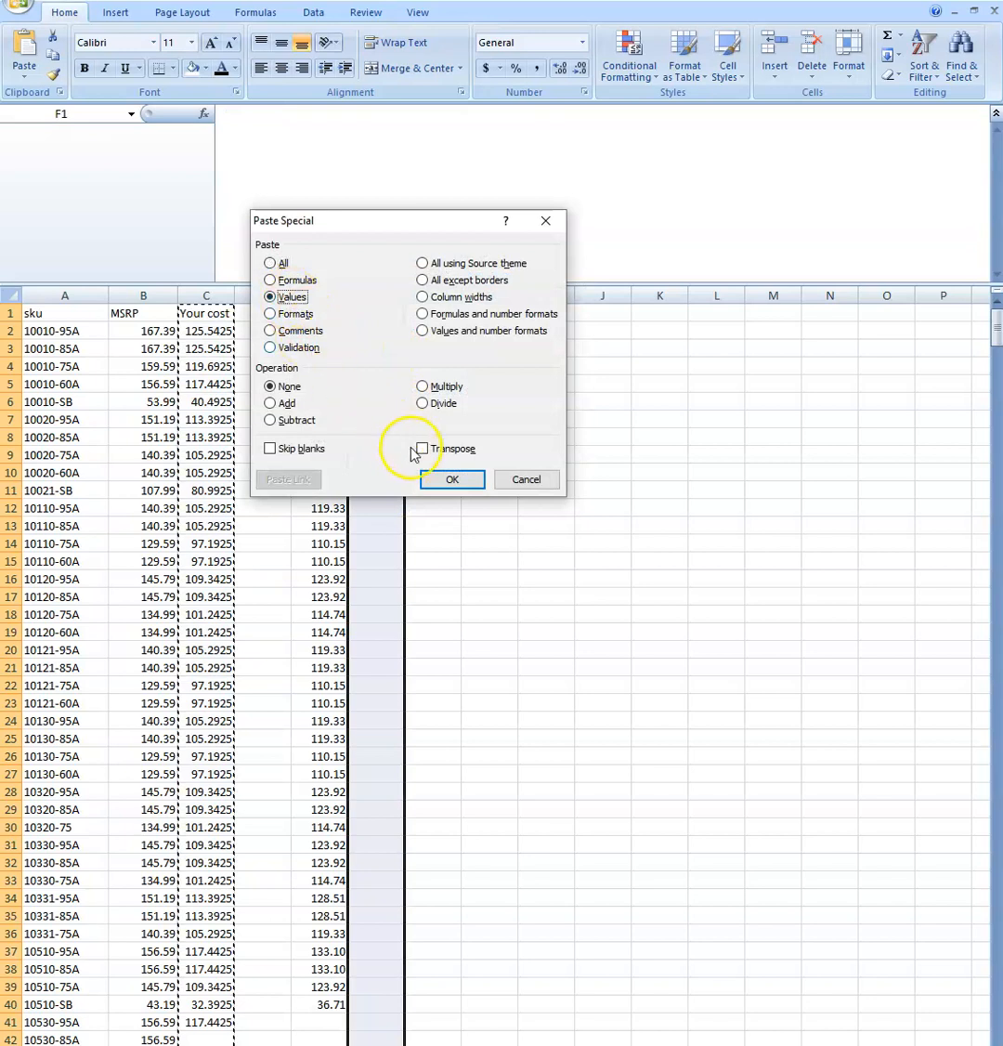
{"action": "left_click", "coordinate": [453, 479]}
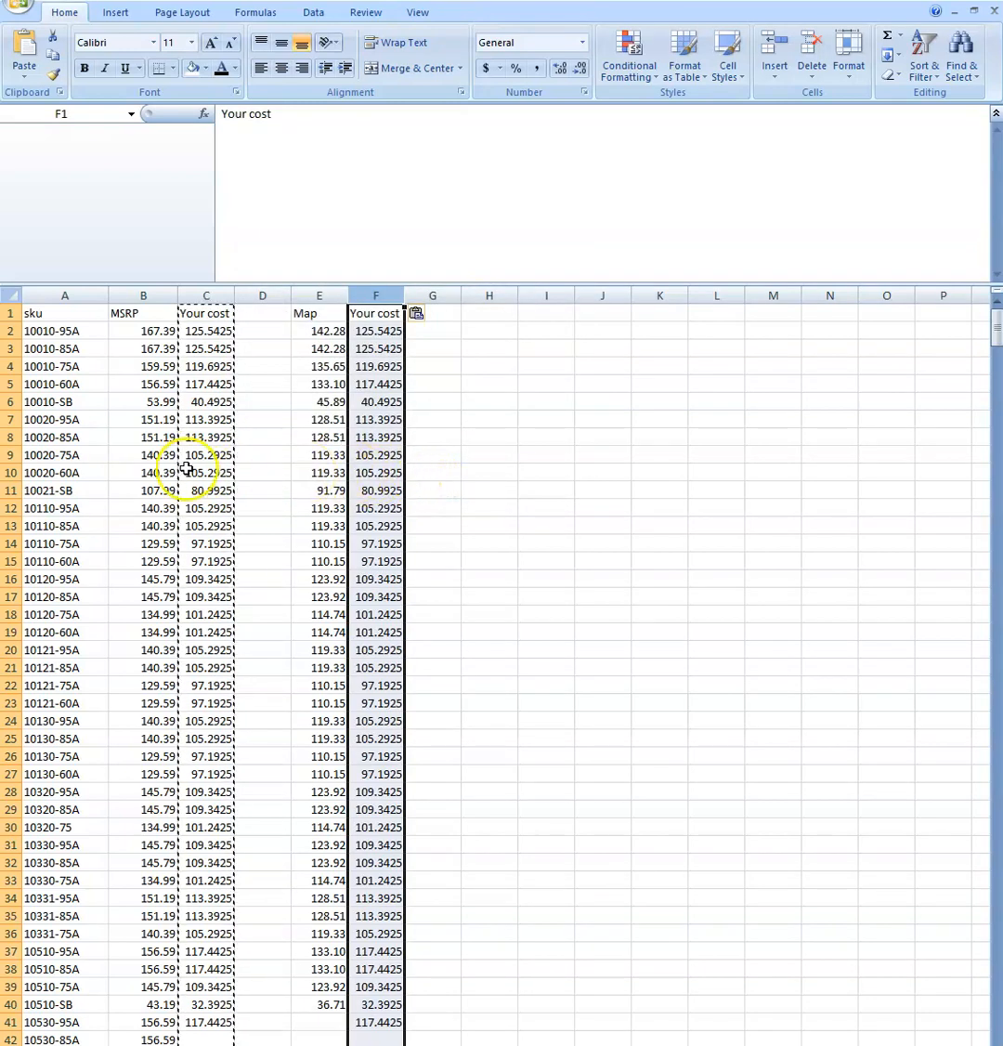
{"action": "left_click", "coordinate": [204, 436]}
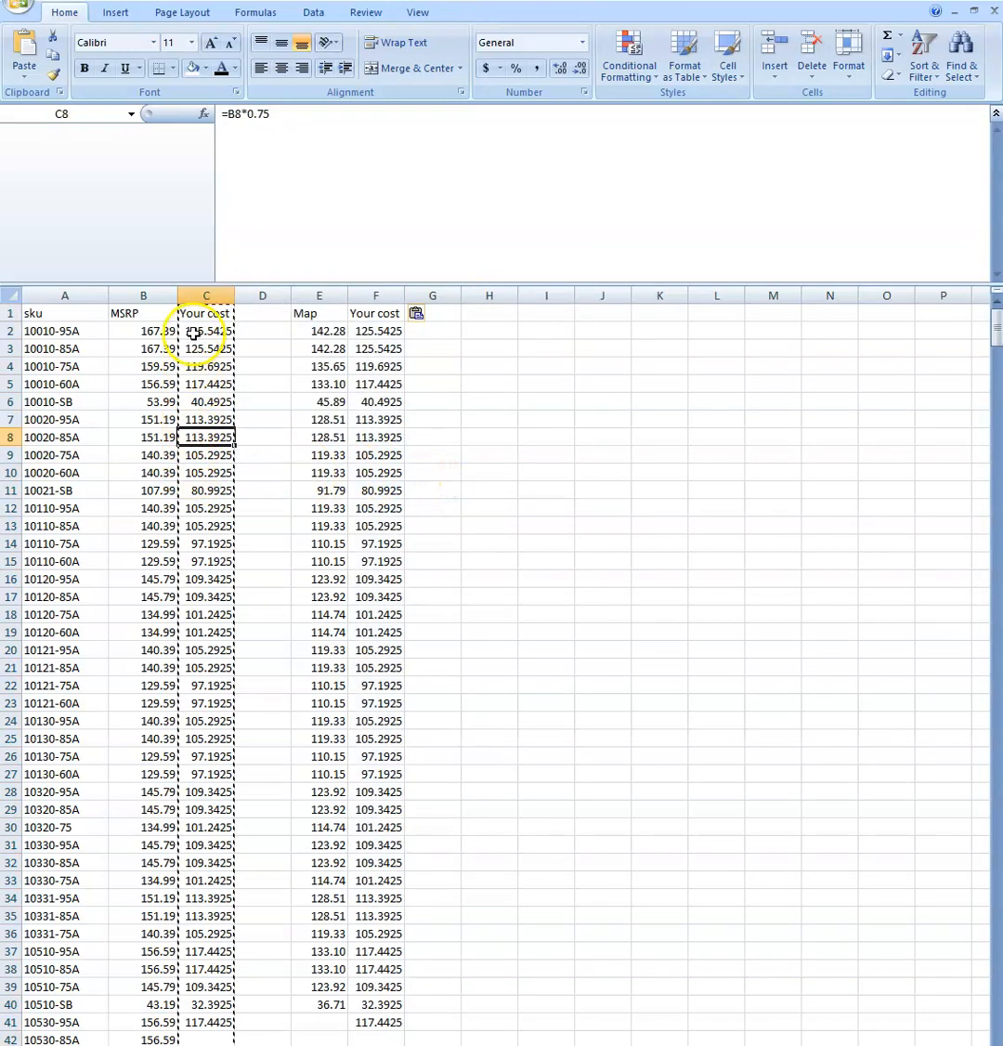
{"action": "double_click", "coordinate": [204, 331]}
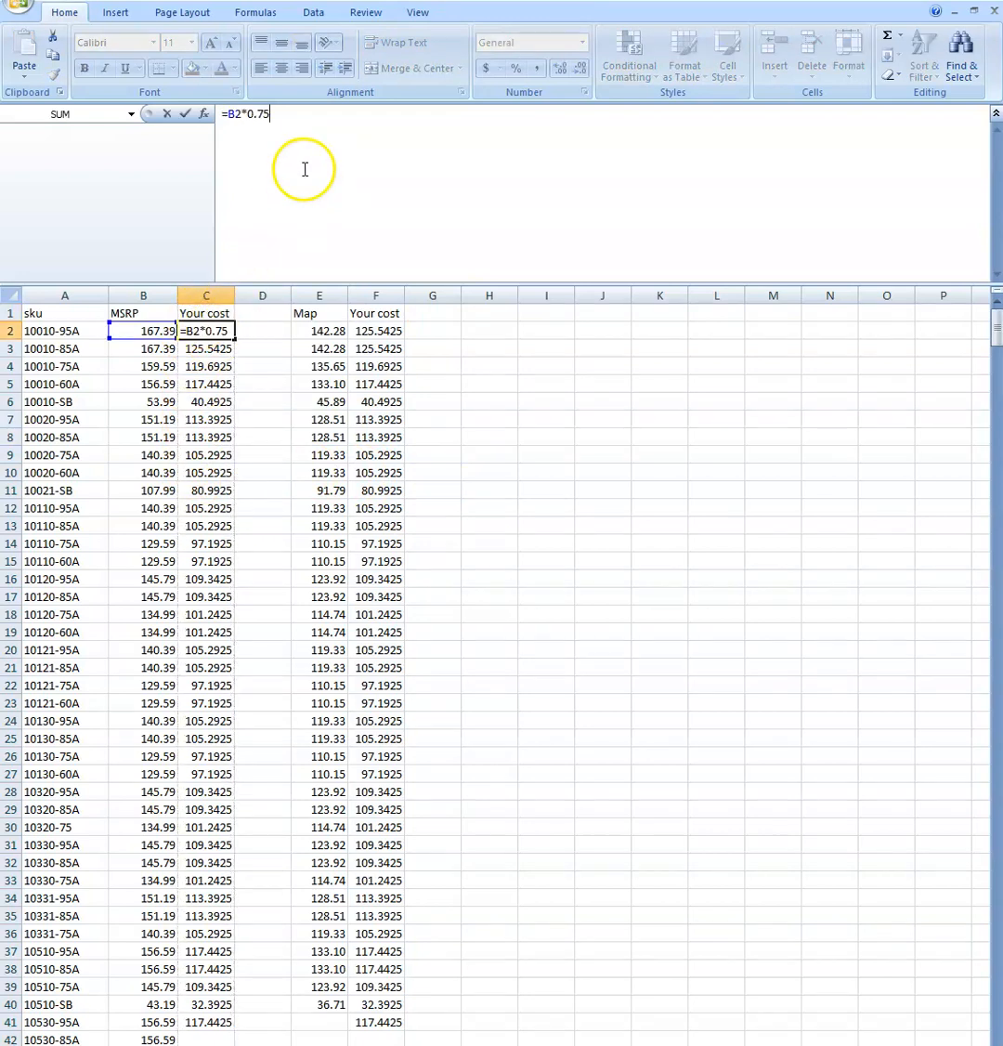
{"action": "mouse_move", "coordinate": [208, 392]}
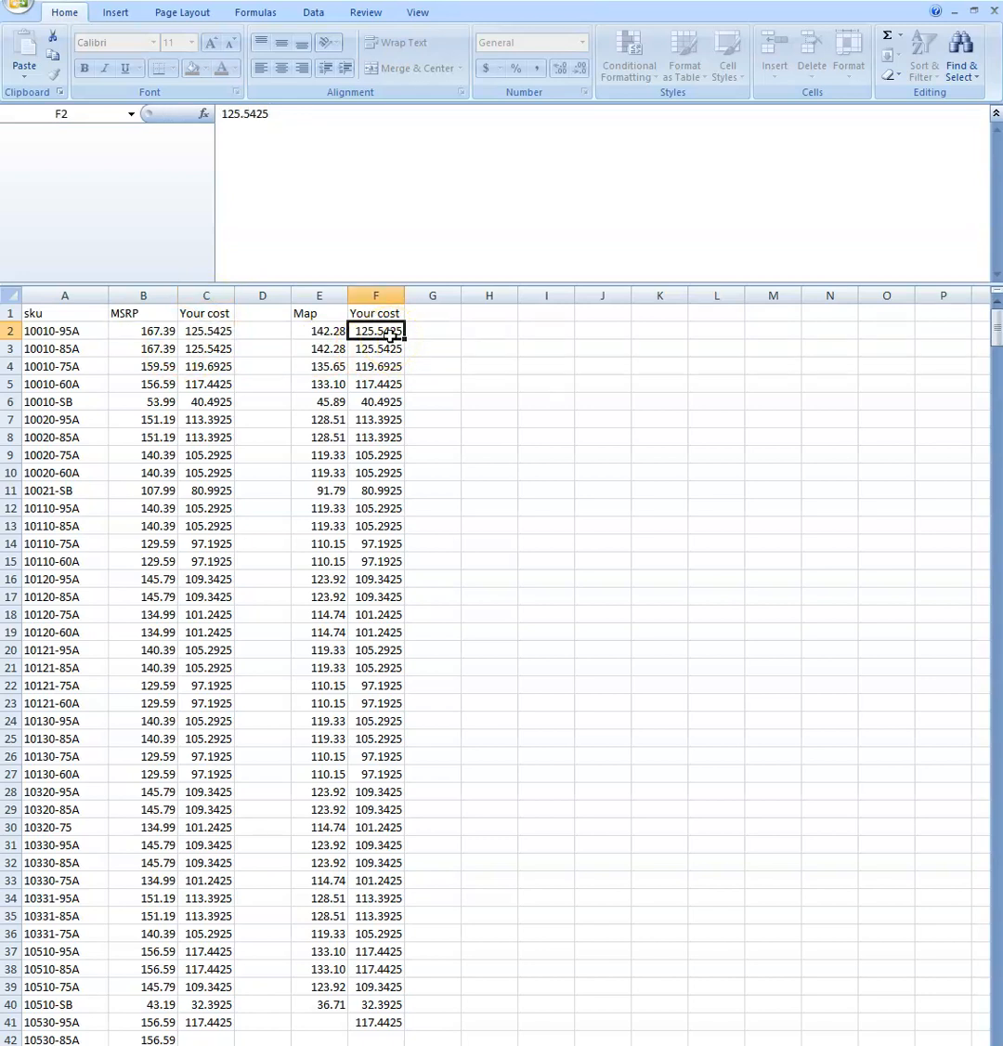
Format column F's Your cost values as Number with 2 decimals (125.54 down to 32.39).
{"action": "left_click", "coordinate": [375, 294]}
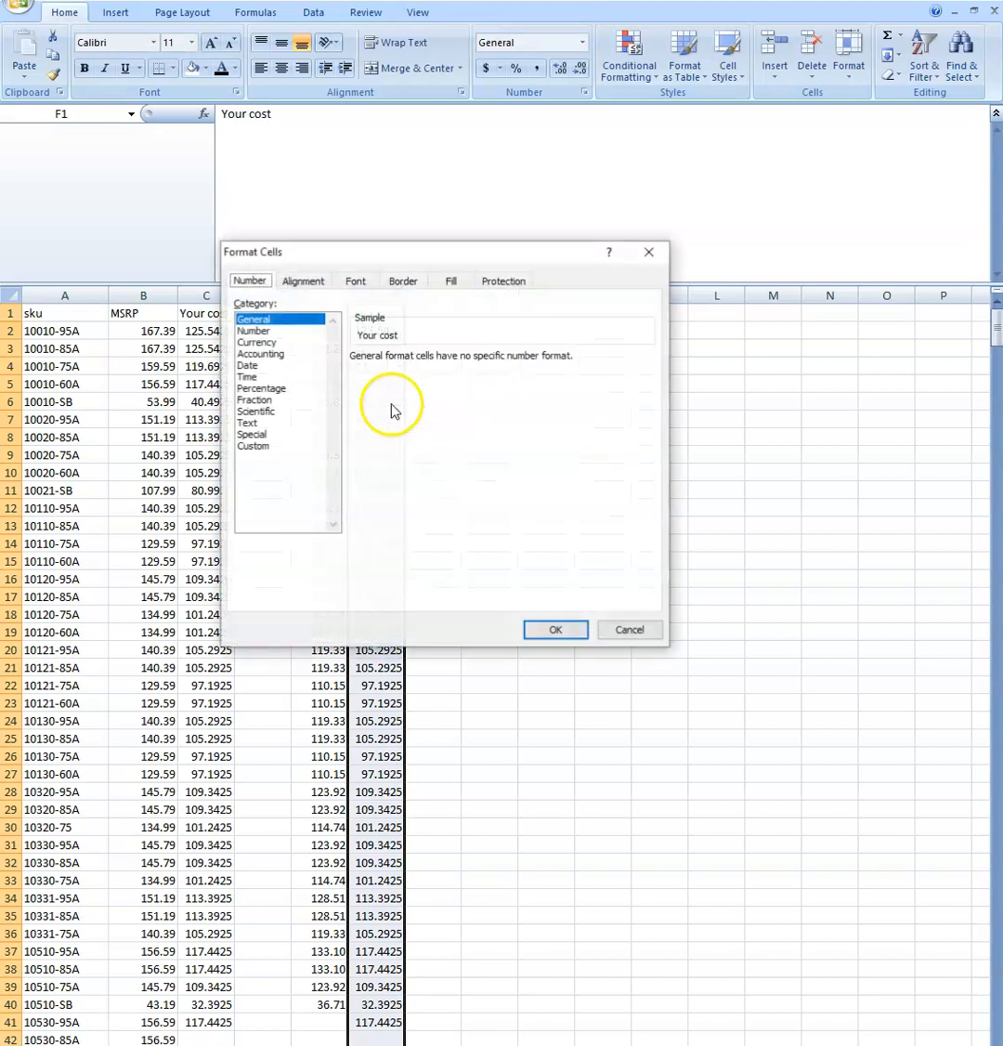
{"action": "left_click", "coordinate": [252, 331]}
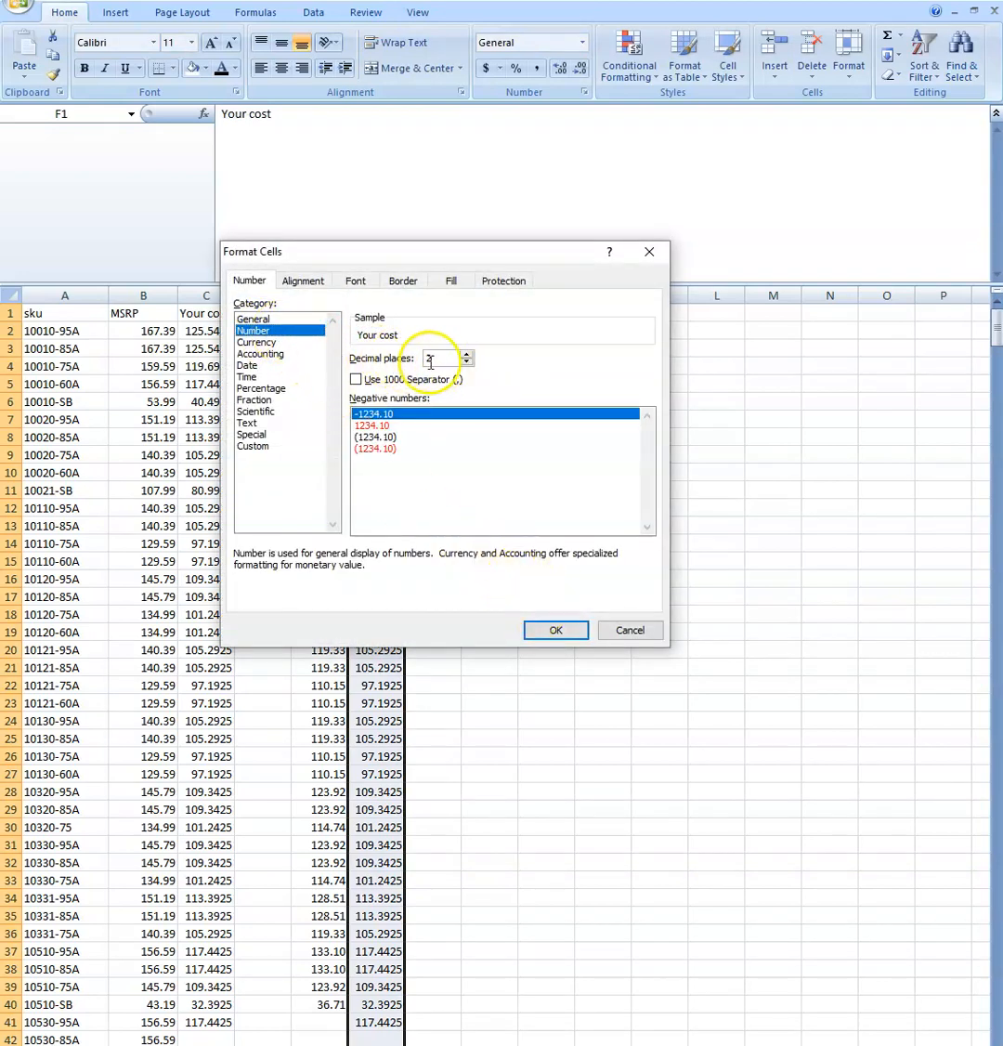
{"action": "left_click", "coordinate": [554, 630]}
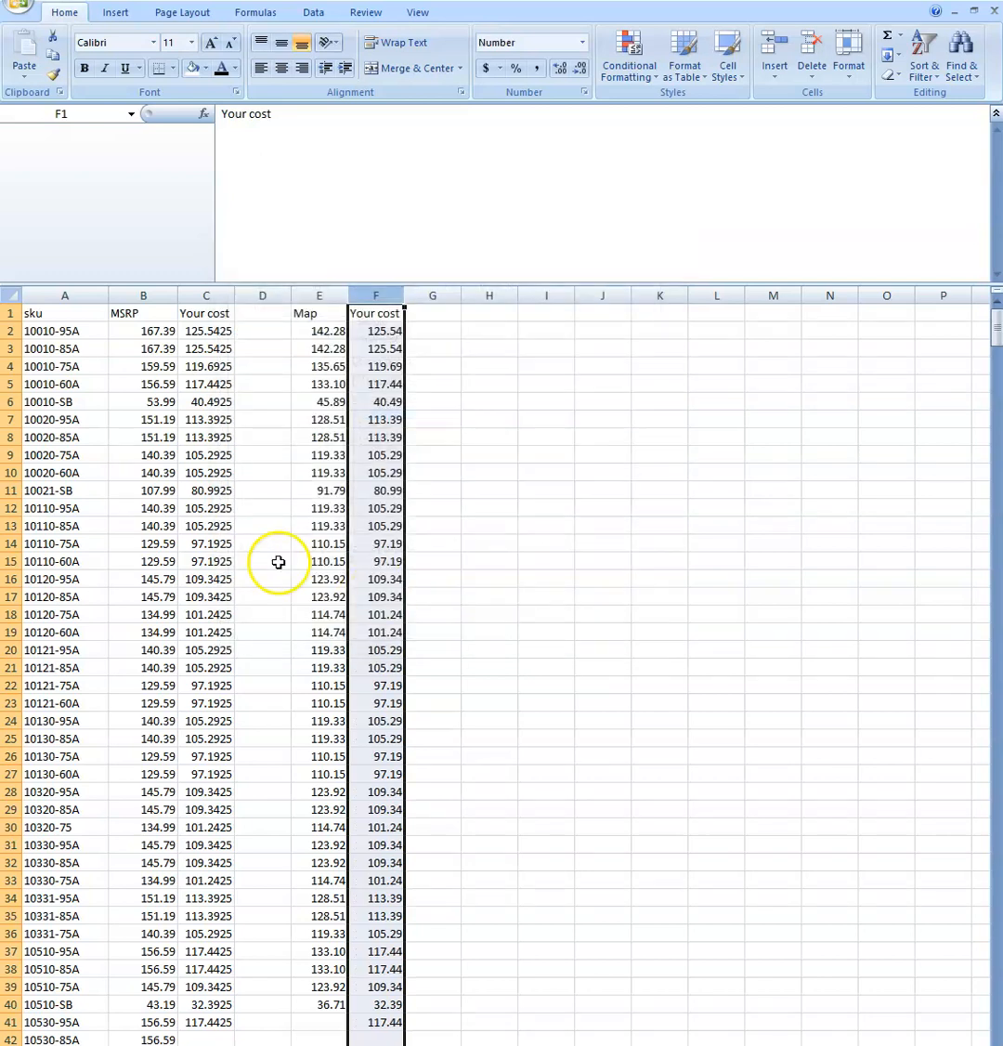
{"action": "mouse_move", "coordinate": [419, 468]}
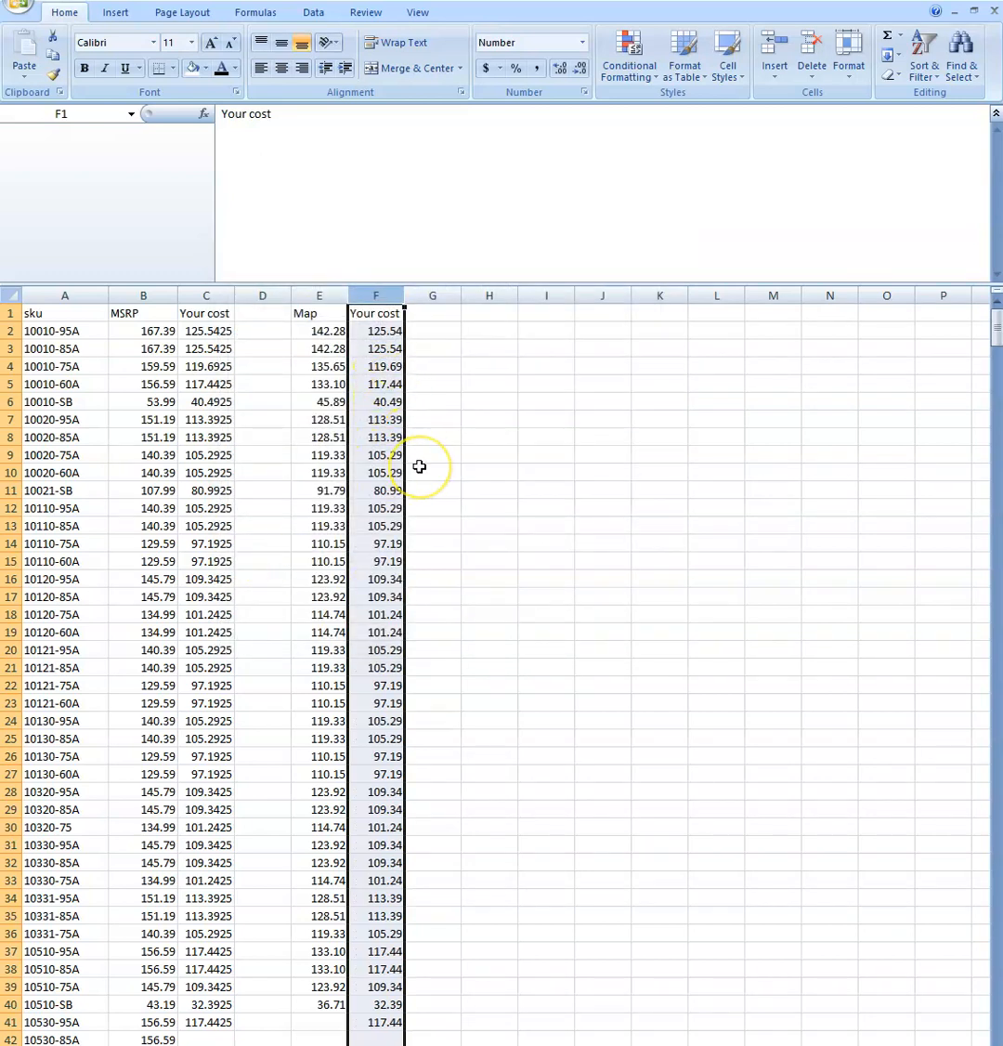